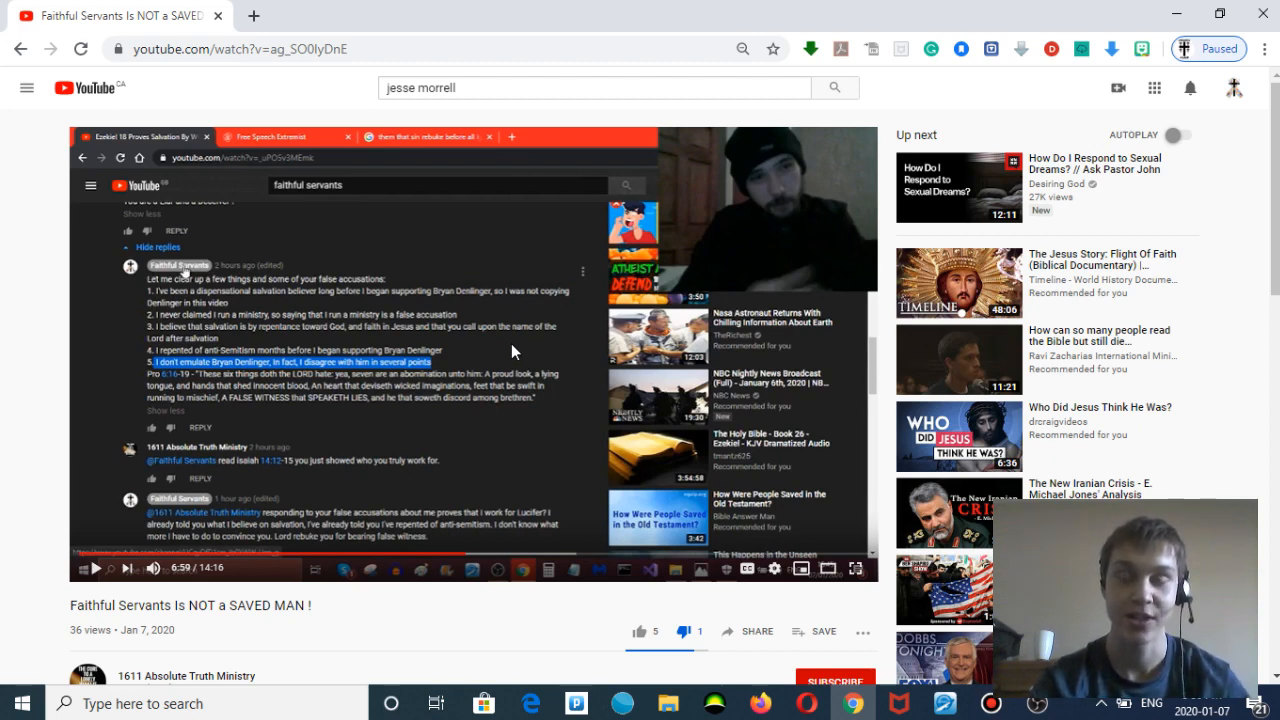
Scroll down and back through the YouTube page while the video stays paused at 6:59.
{"action": "scroll", "scroll_direction": "down", "scroll_amount": 3}
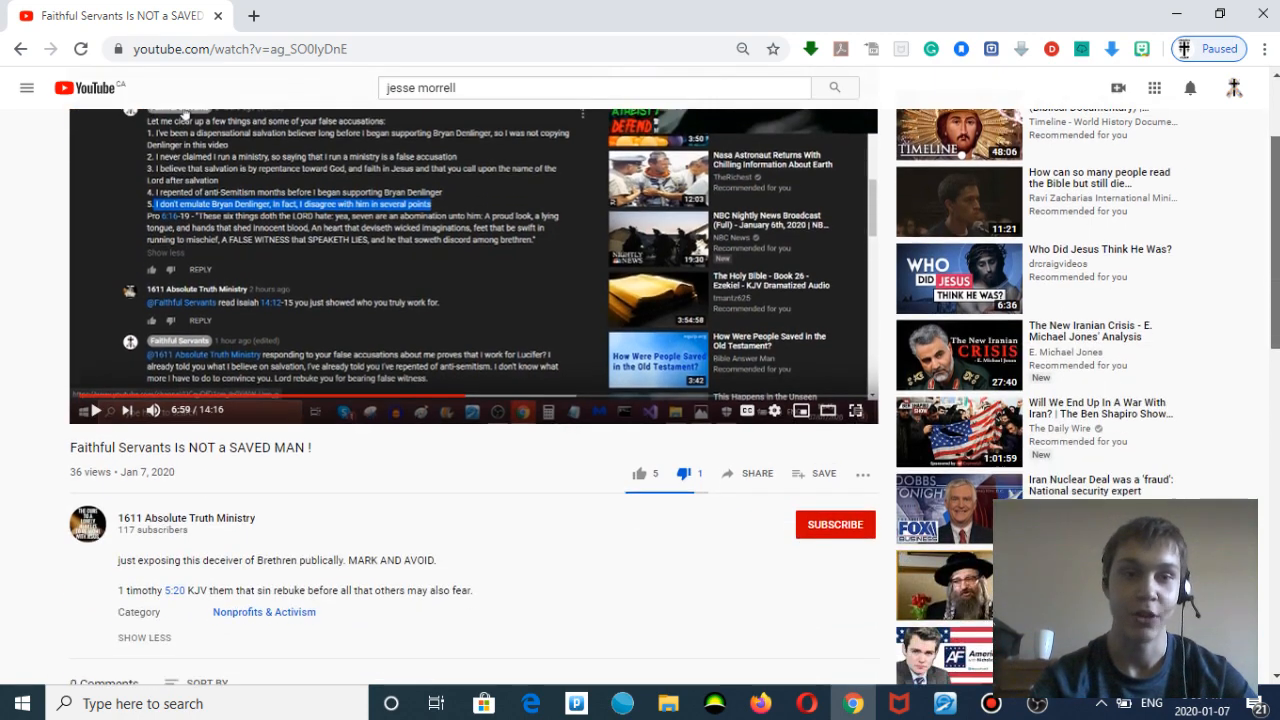
{"action": "scroll", "scroll_direction": "down", "scroll_amount": 3}
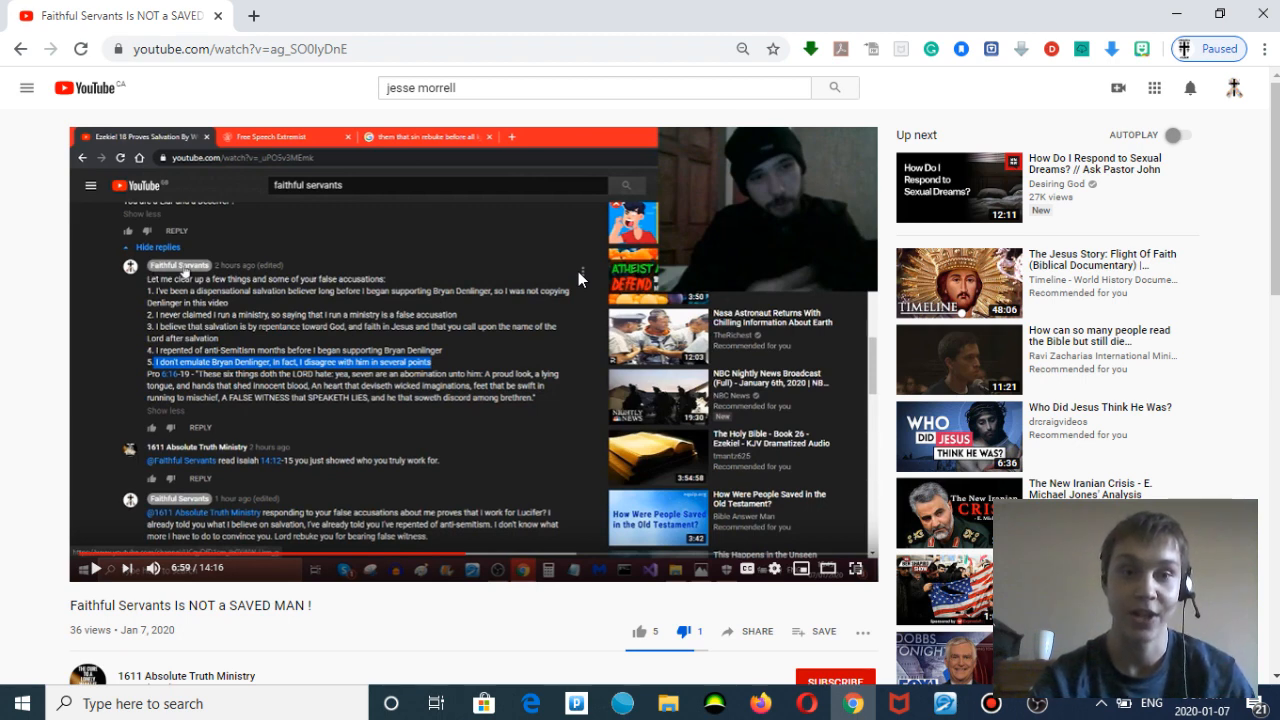
{"action": "mouse_move", "coordinate": [550, 290]}
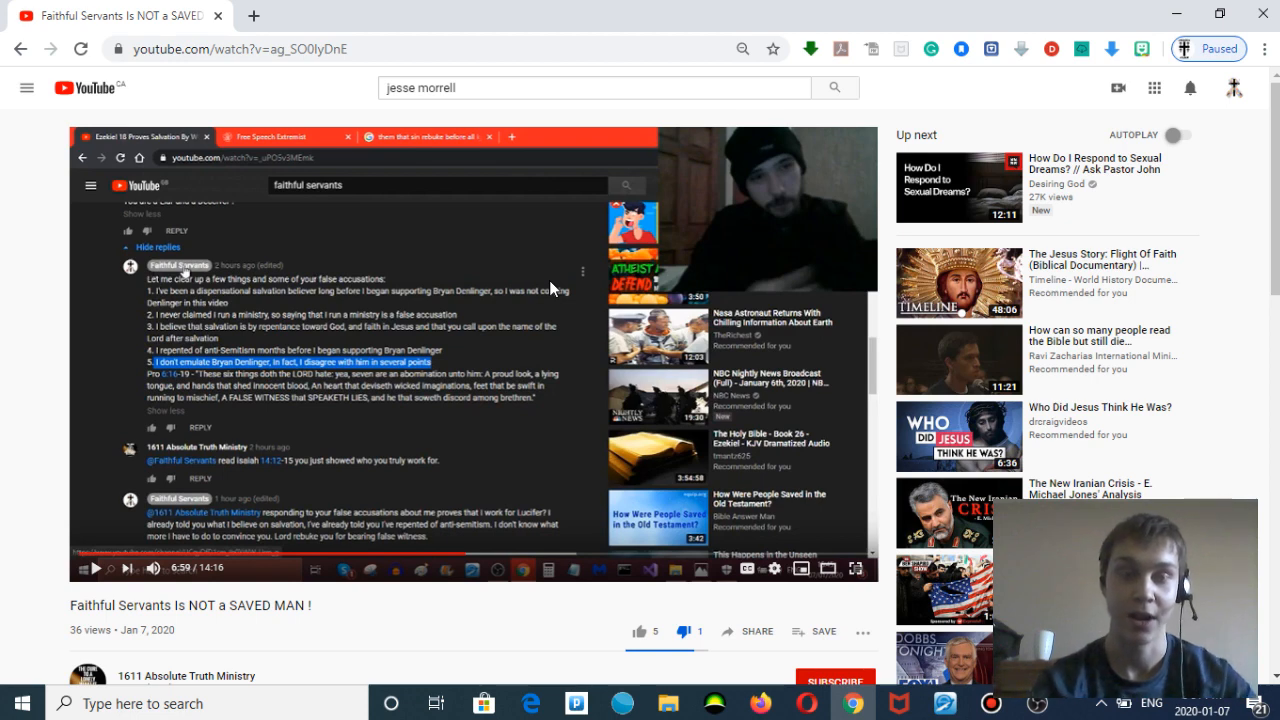
{"action": "mouse_move", "coordinate": [502, 325]}
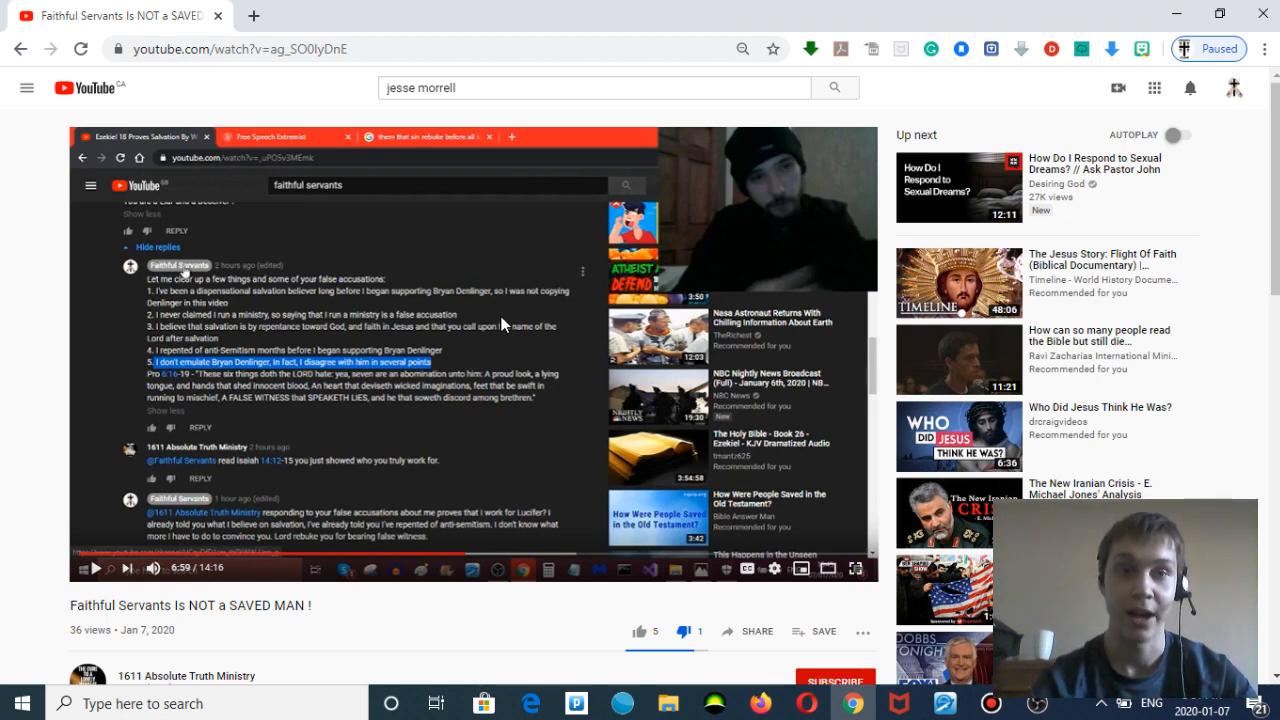
{"action": "mouse_move", "coordinate": [1247, 197]}
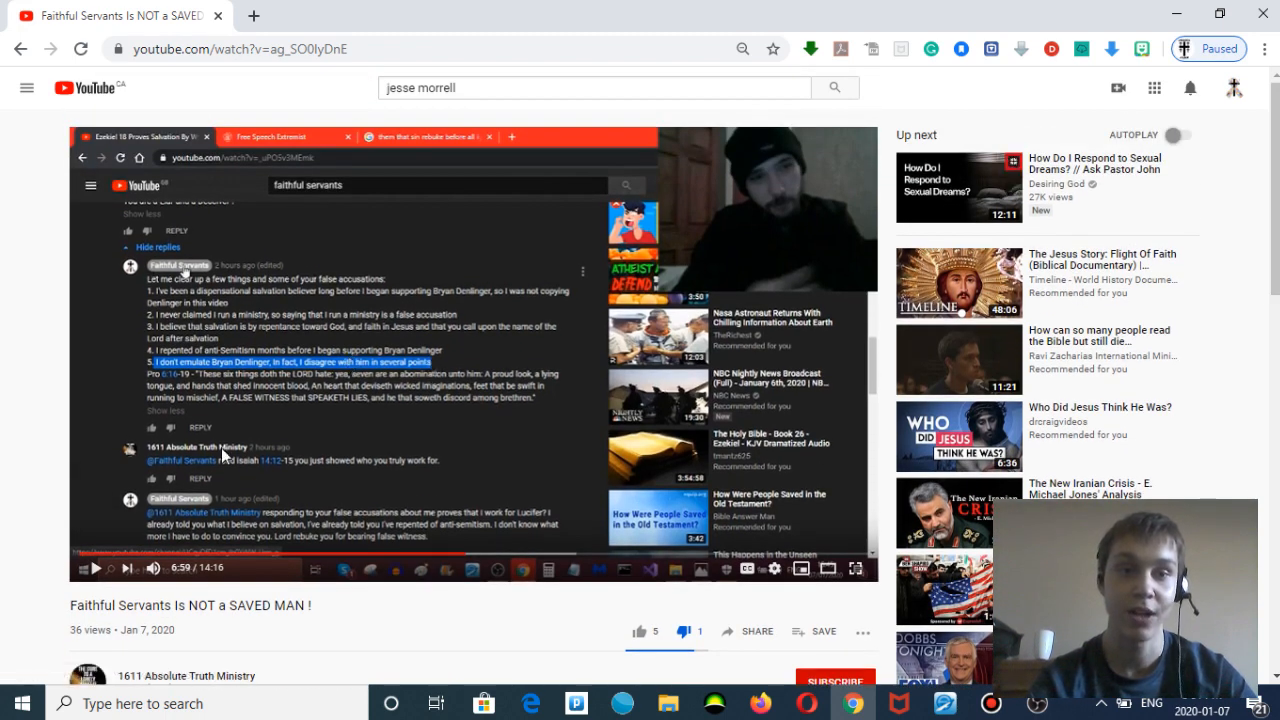
{"action": "mouse_move", "coordinate": [240, 527]}
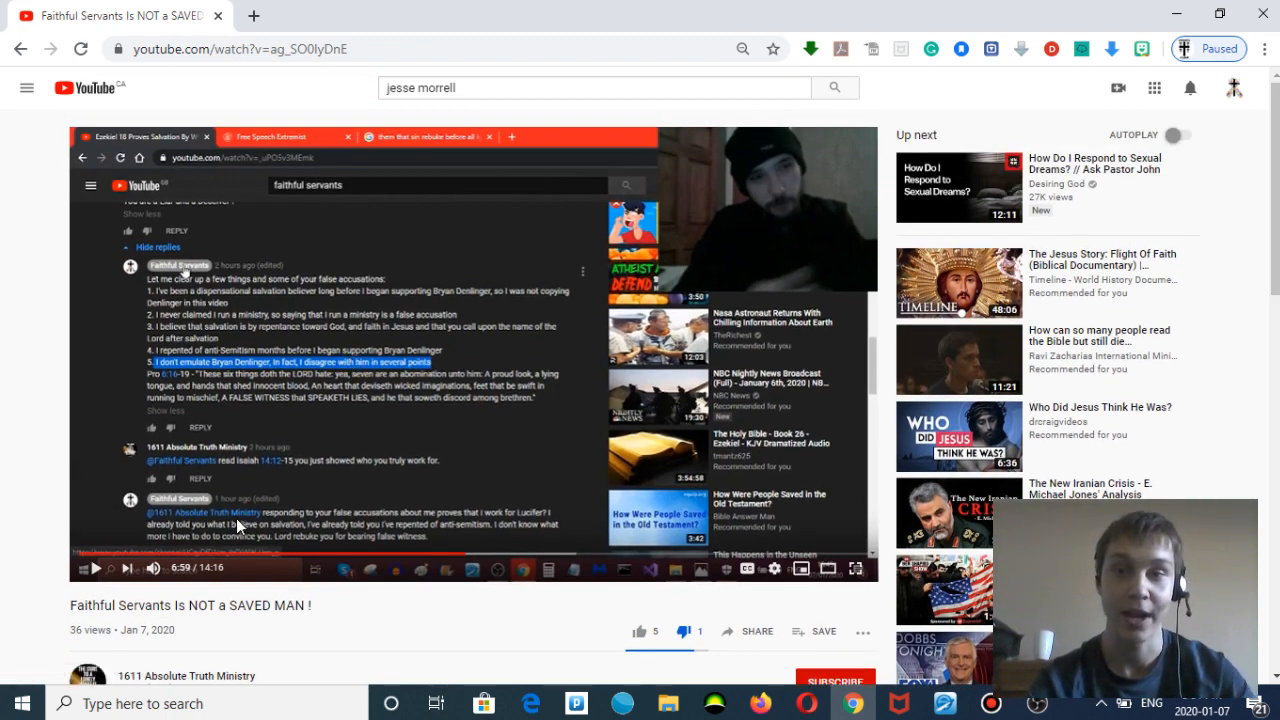
{"action": "scroll", "scroll_direction": "down", "scroll_amount": 3}
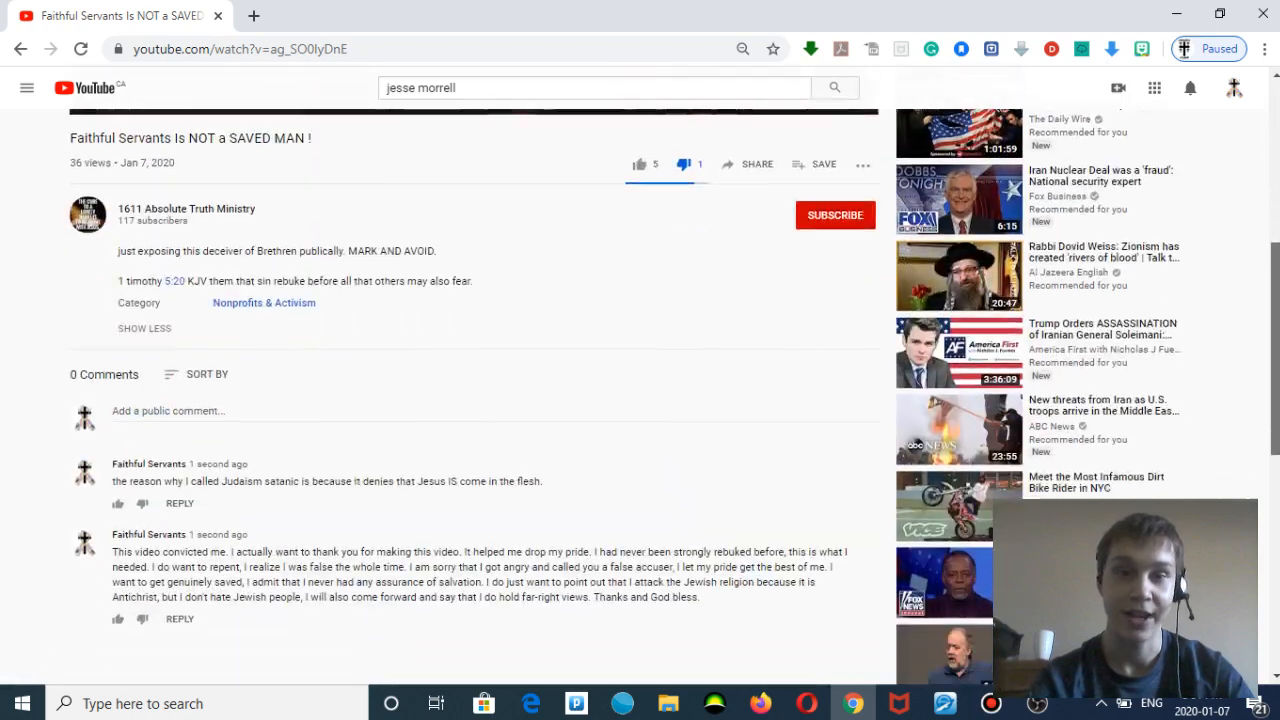
{"action": "scroll", "scroll_direction": "down", "scroll_amount": 3}
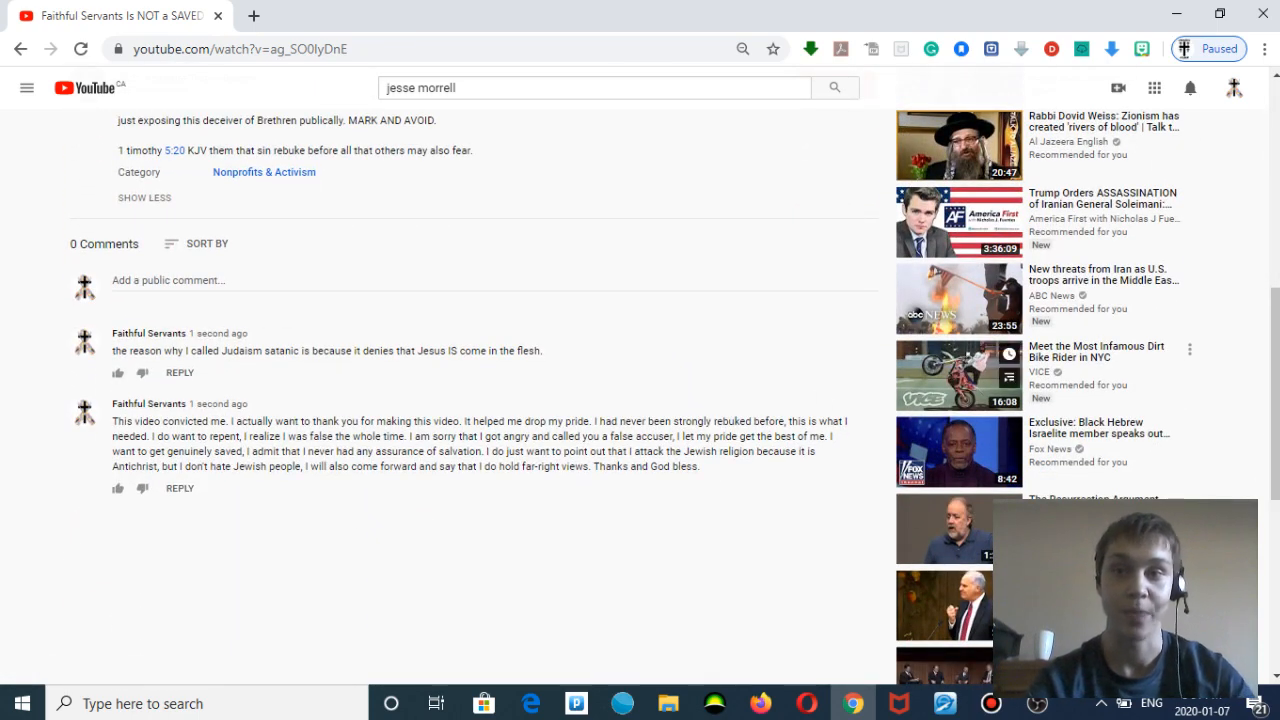
{"action": "scroll", "scroll_direction": "up", "scroll_amount": 3}
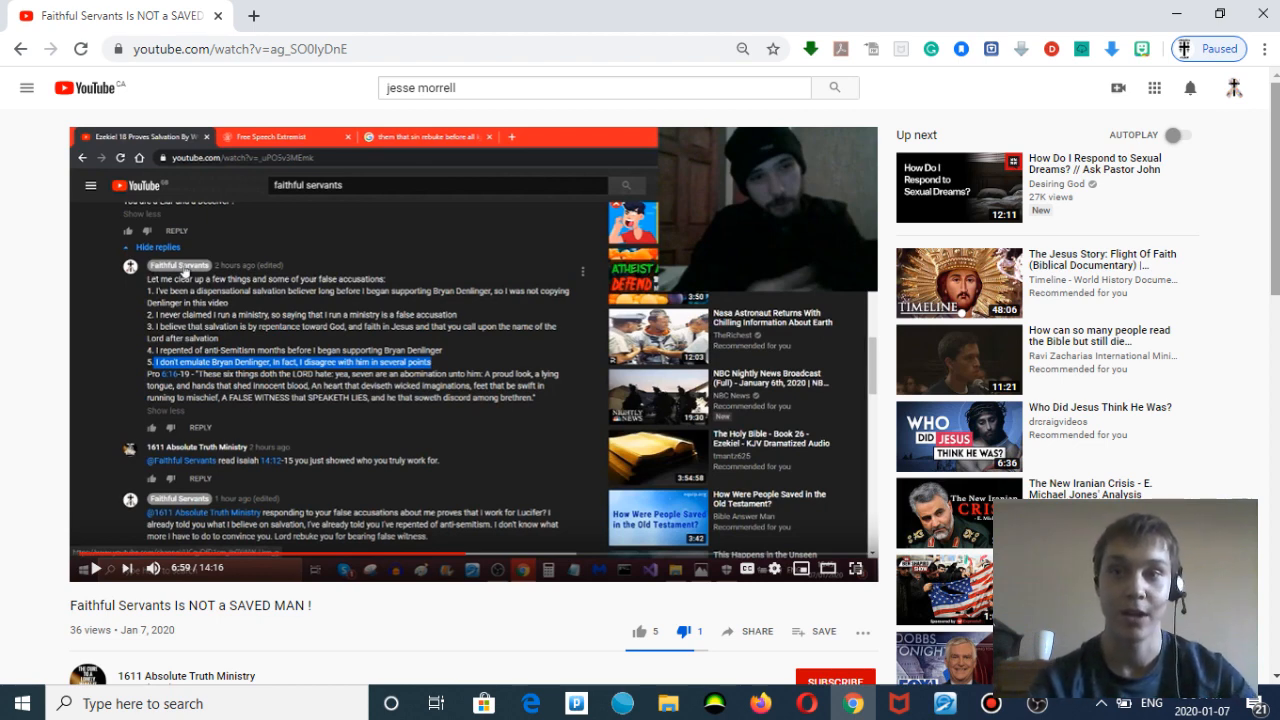
{"action": "scroll", "scroll_direction": "down", "scroll_amount": 3}
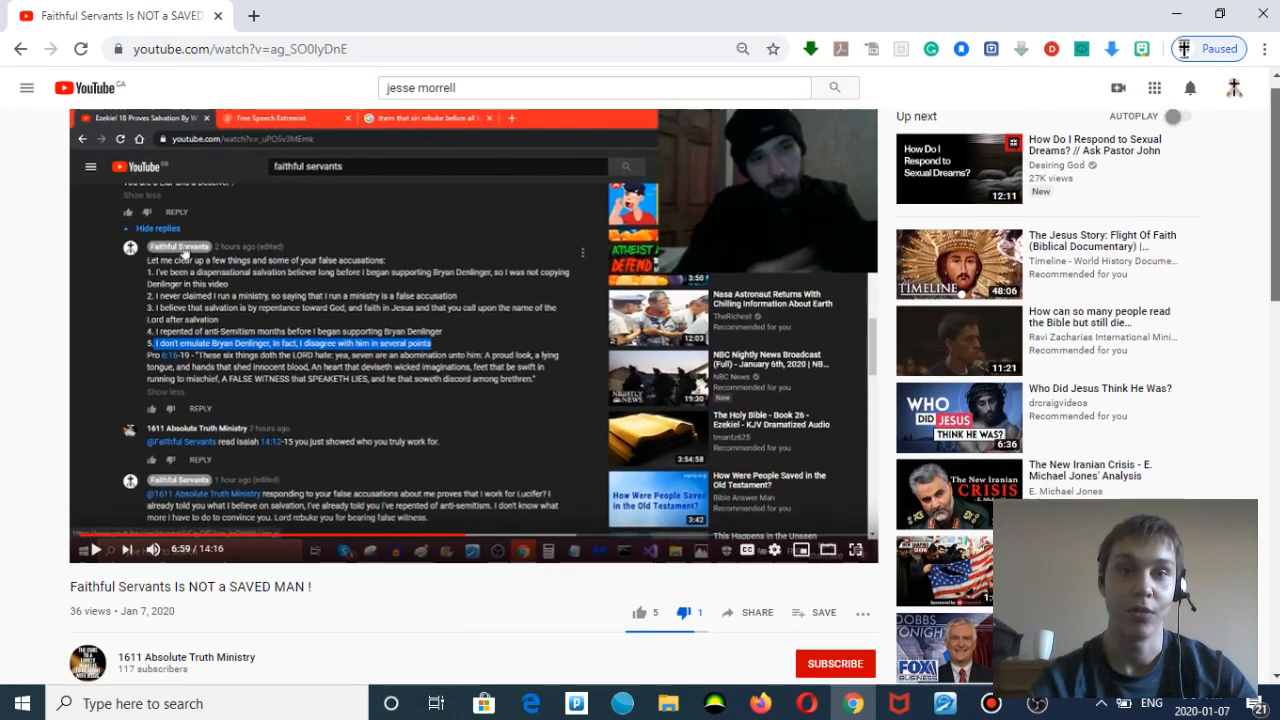
{"action": "scroll", "scroll_direction": "down", "scroll_amount": 3}
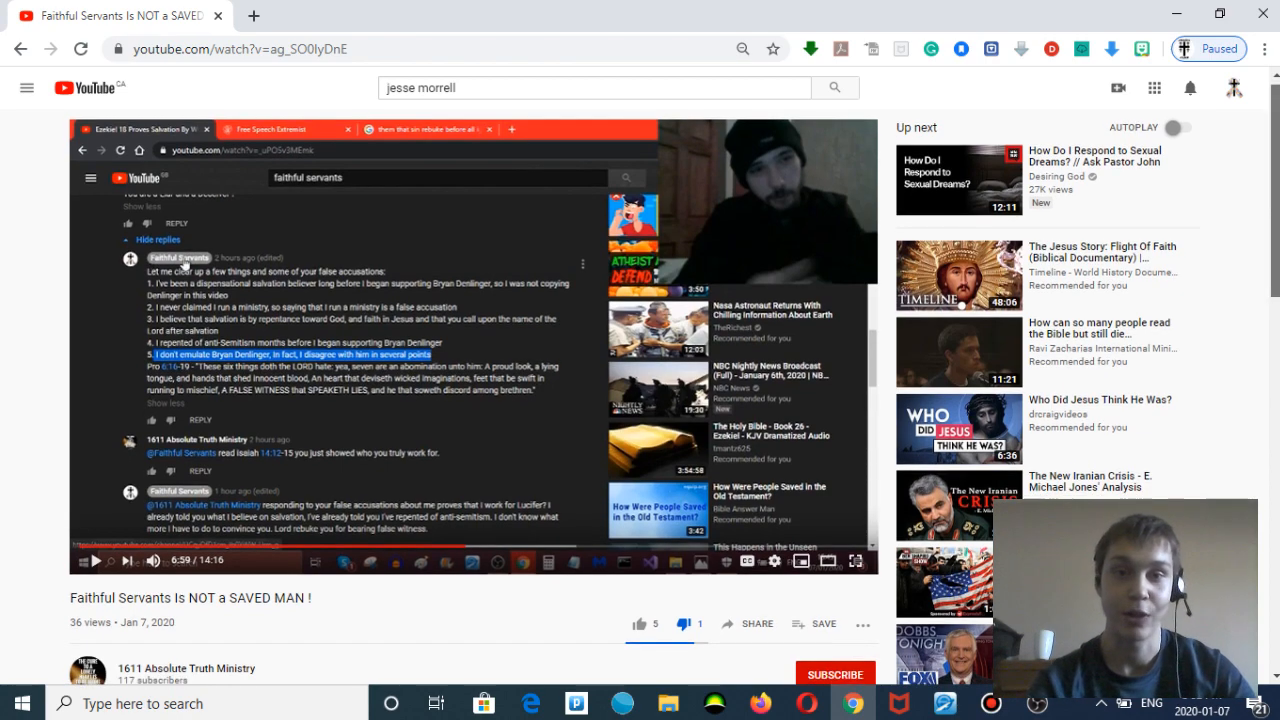
{"action": "scroll", "scroll_direction": "down", "scroll_amount": 3}
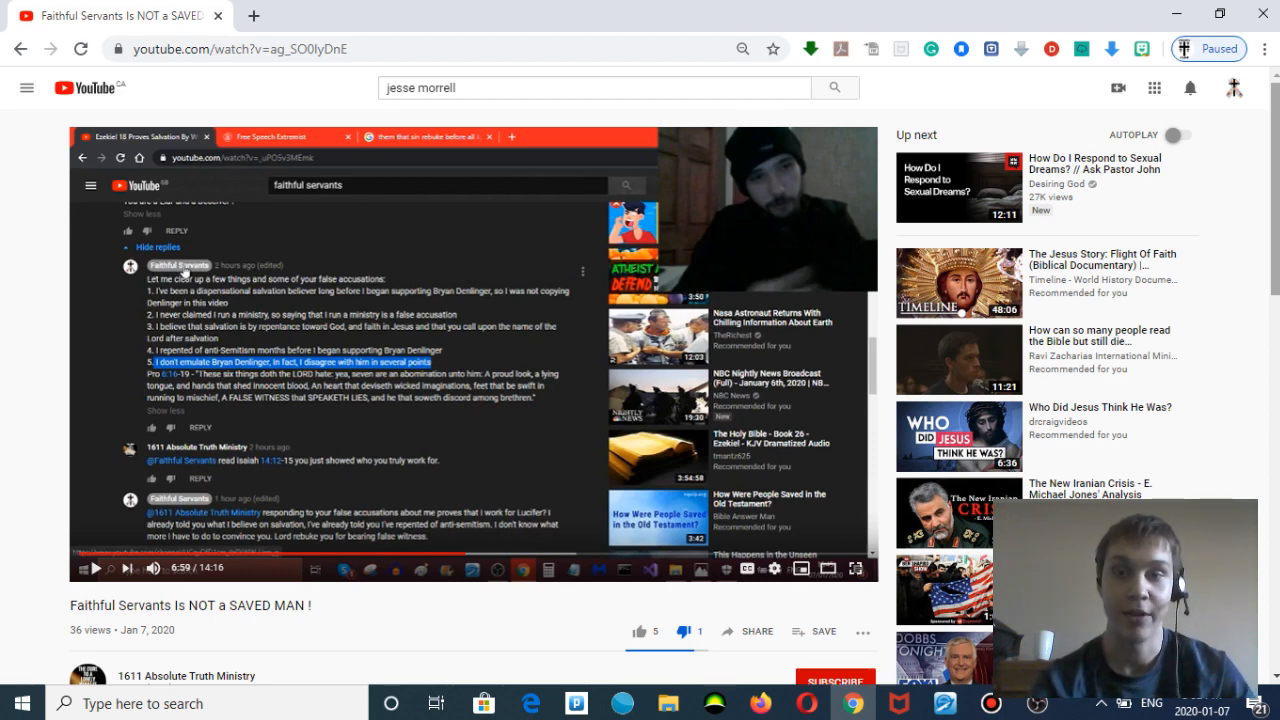
{"action": "mouse_move", "coordinate": [600, 261]}
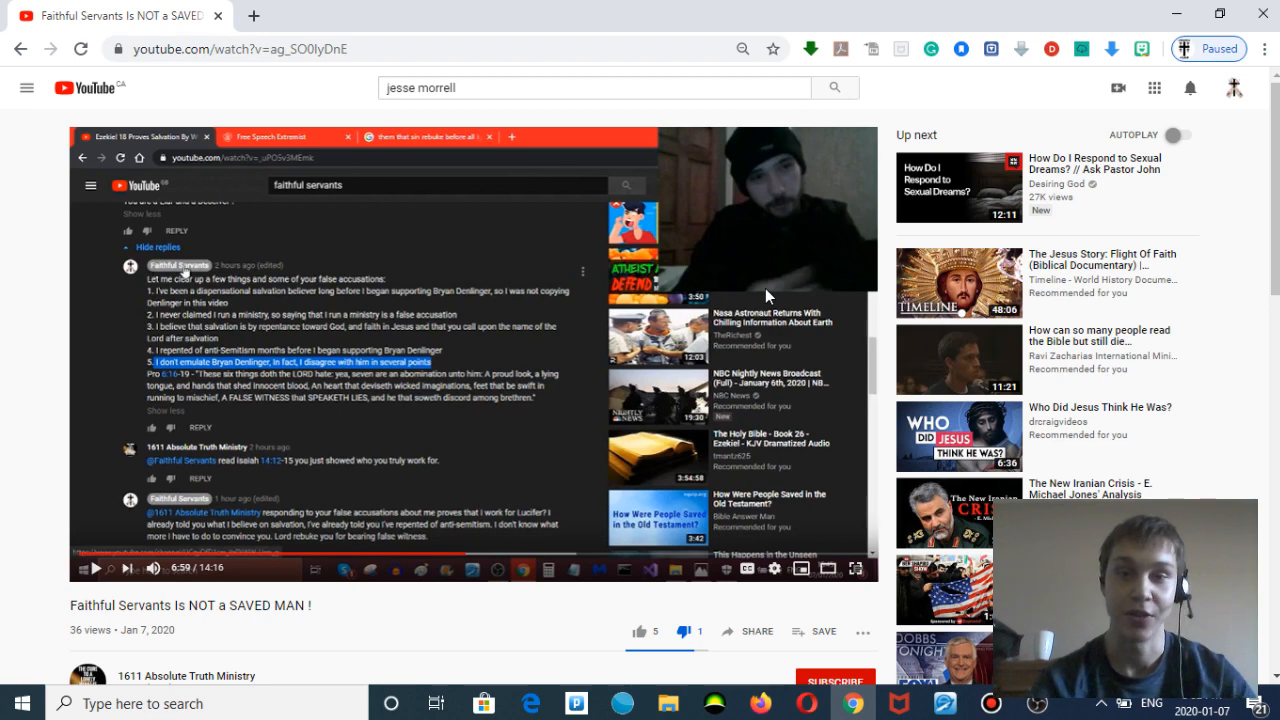
{"action": "mouse_move", "coordinate": [490, 378]}
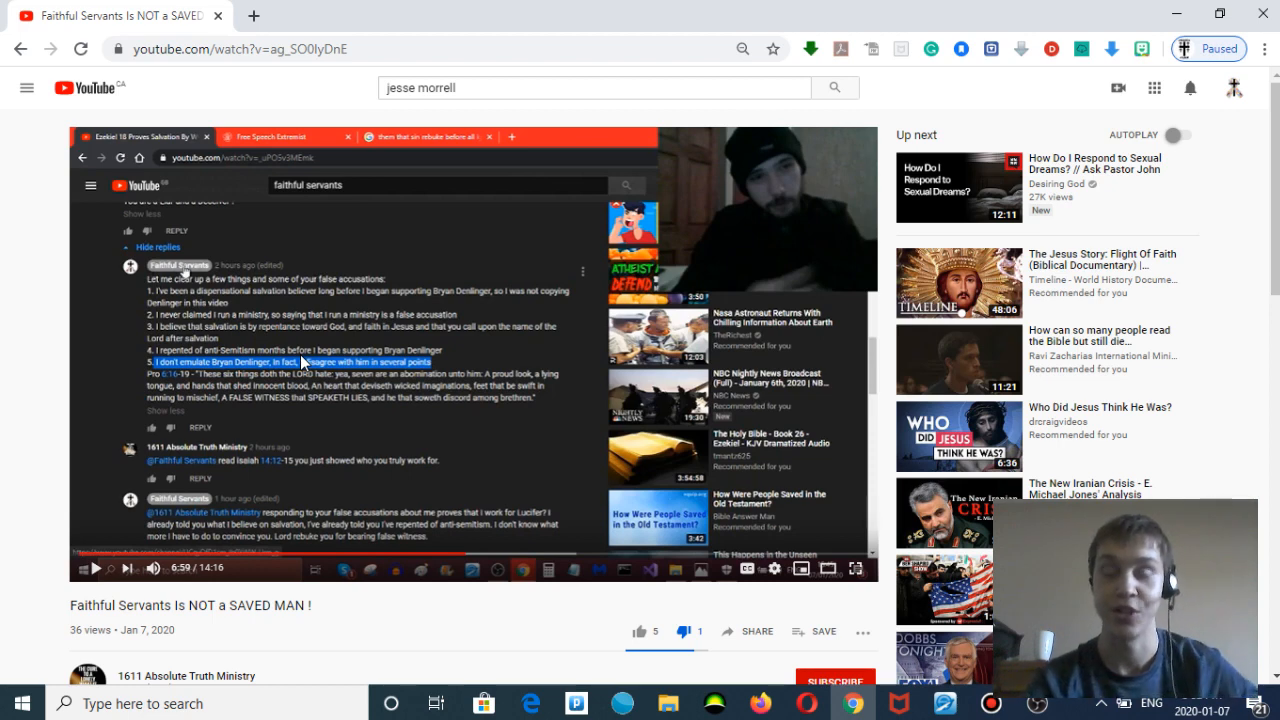
{"action": "mouse_move", "coordinate": [453, 352]}
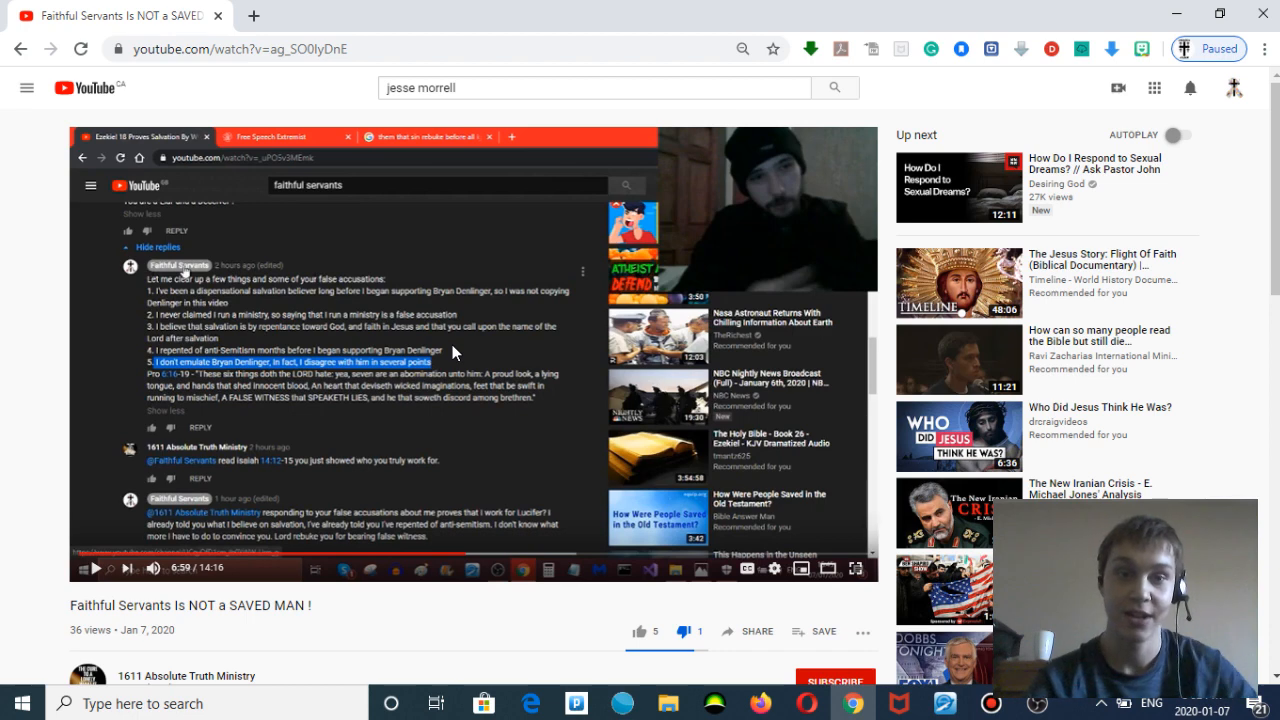
{"action": "mouse_move", "coordinate": [519, 347]}
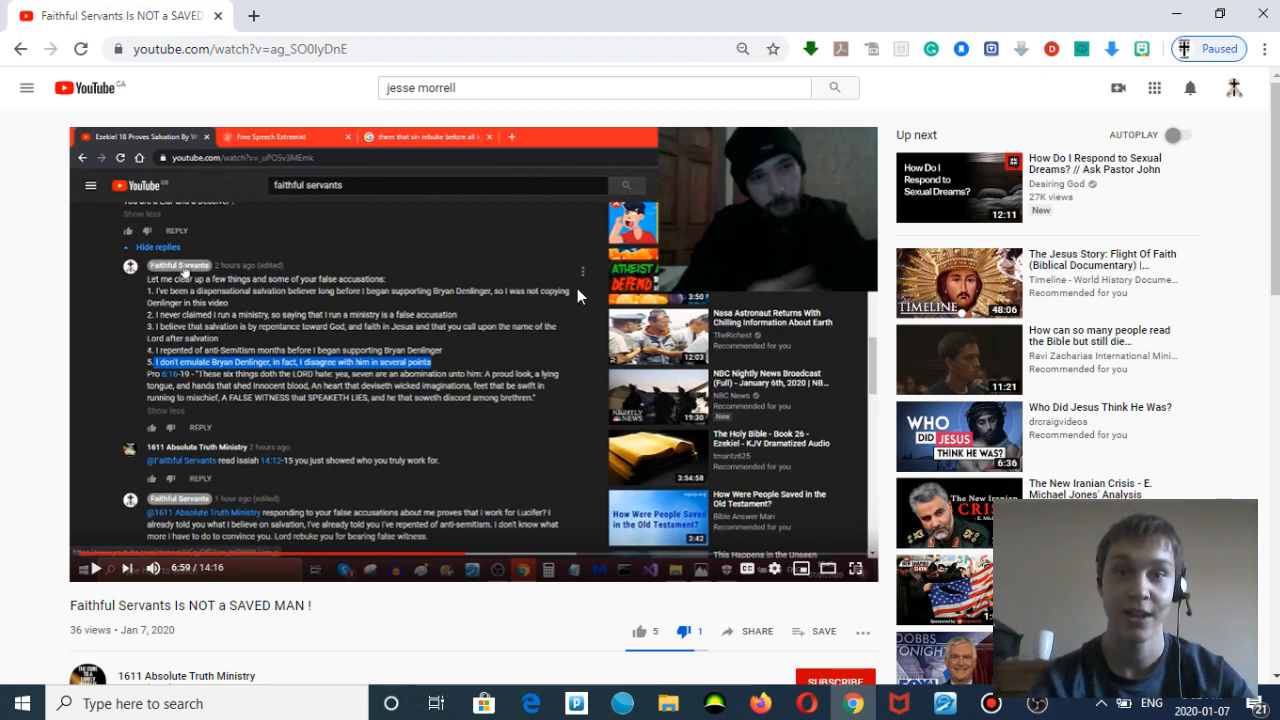
{"action": "mouse_move", "coordinate": [295, 318]}
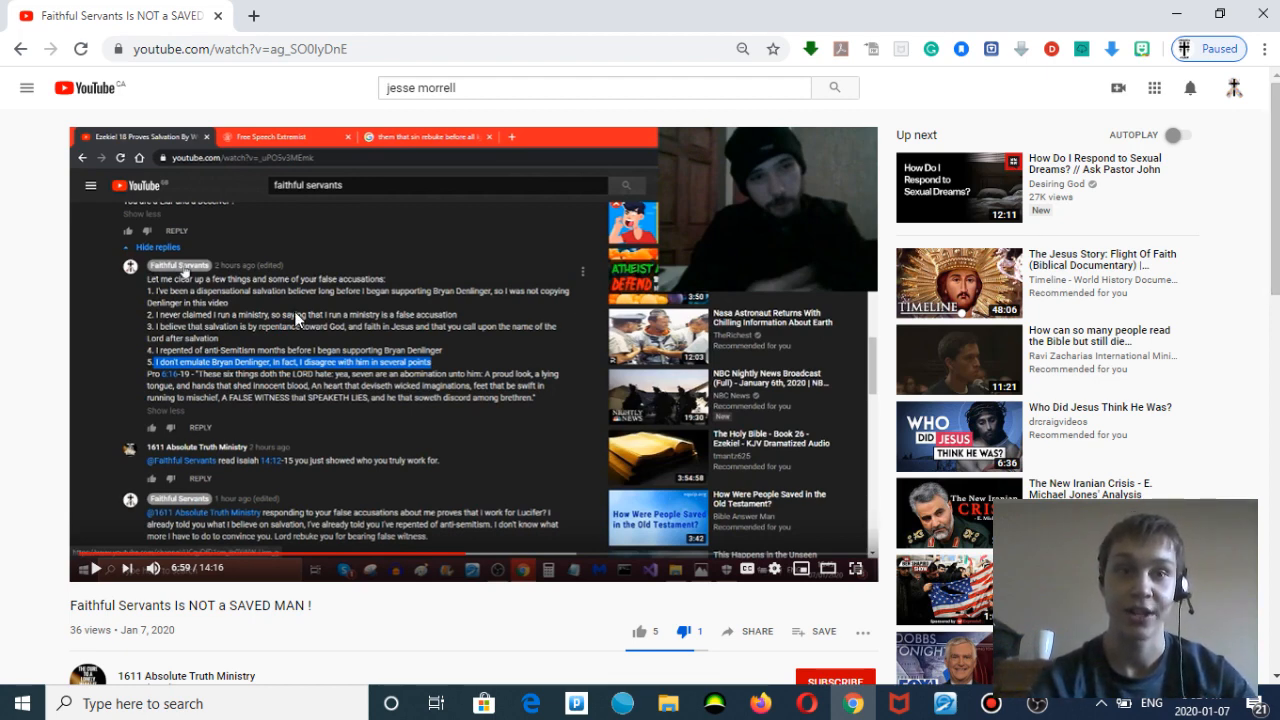
{"action": "mouse_move", "coordinate": [555, 277]}
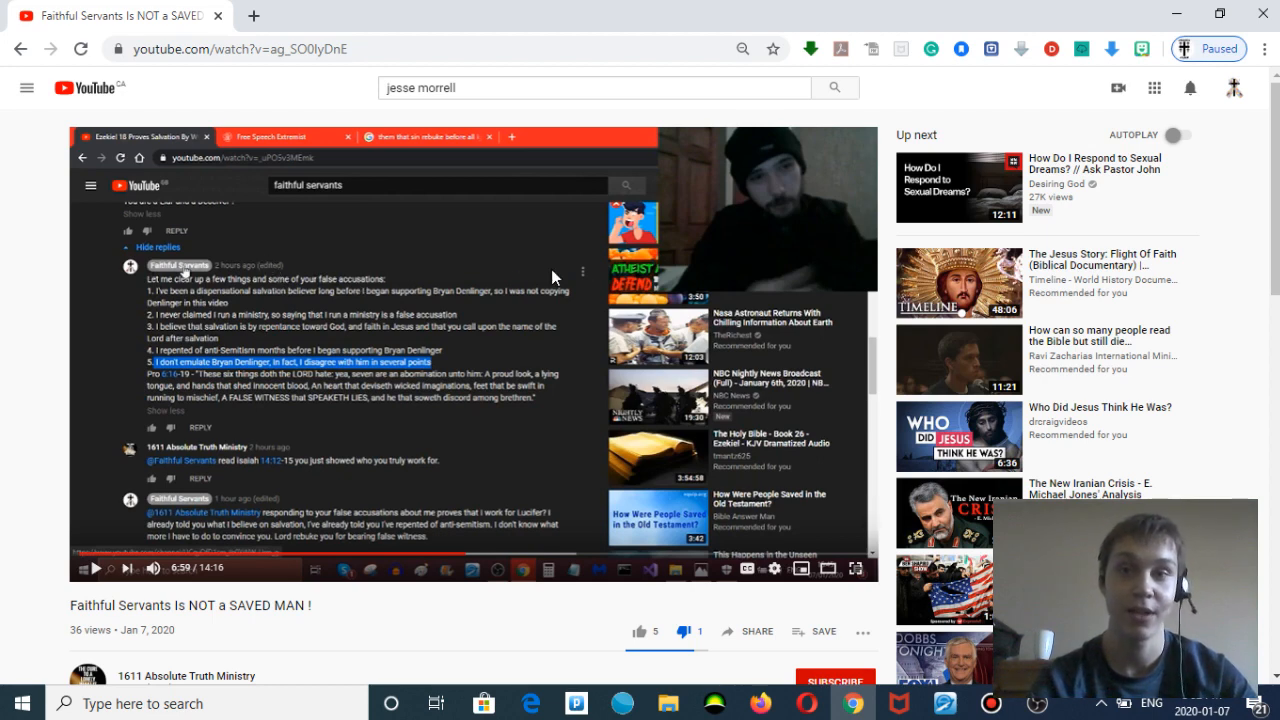
{"action": "mouse_move", "coordinate": [370, 307]}
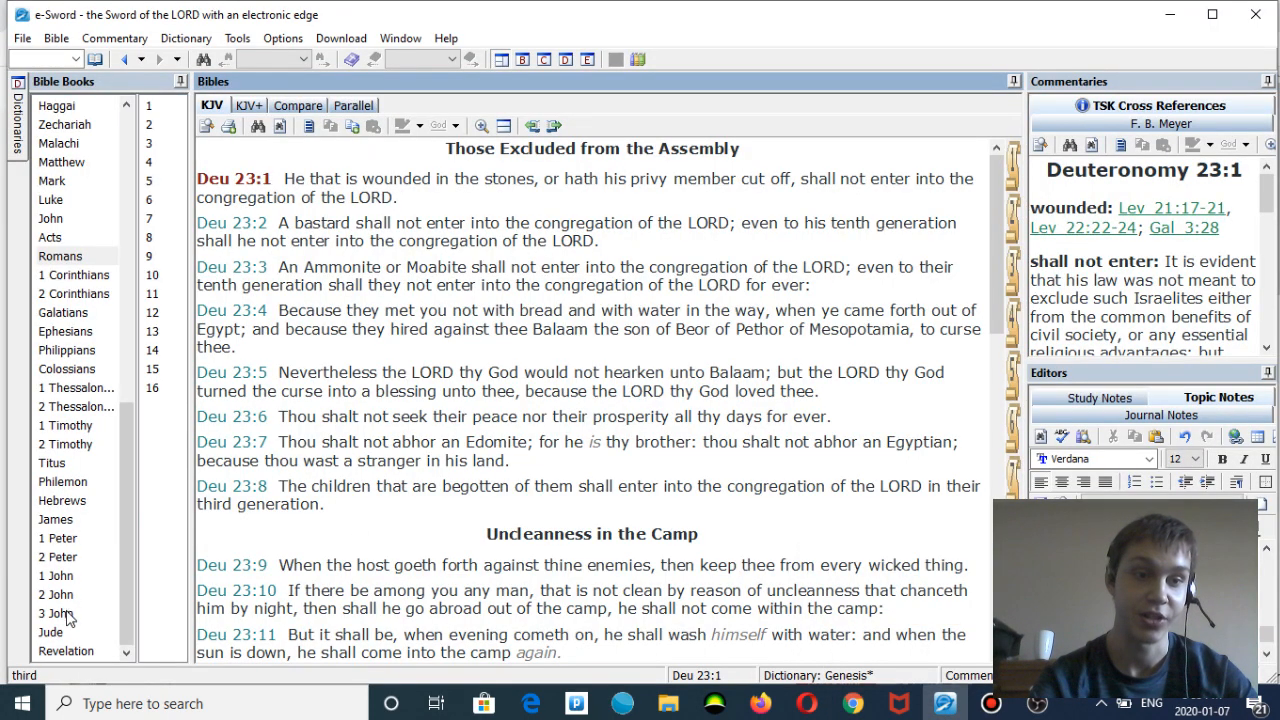
Select 1 John chapter 4 in e-Sword, with 'Test the Spirits' (4:1) at the top.
{"action": "left_click", "coordinate": [60, 537]}
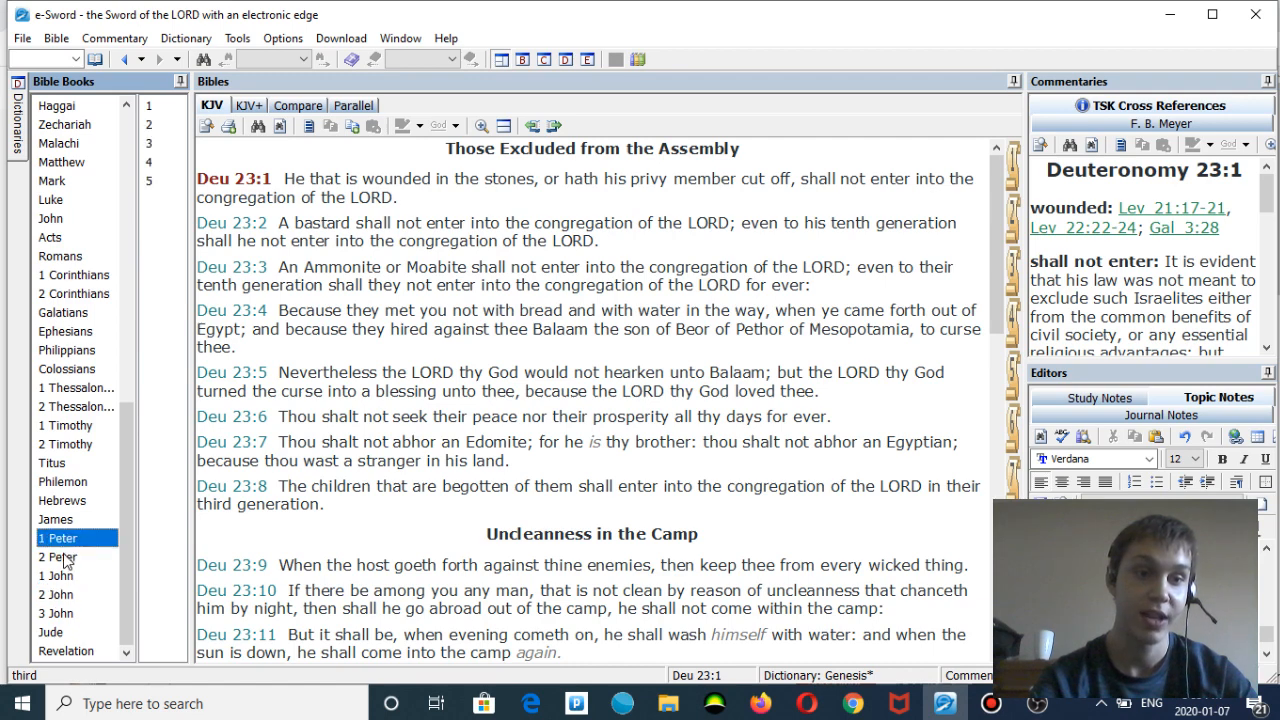
{"action": "left_click", "coordinate": [58, 575]}
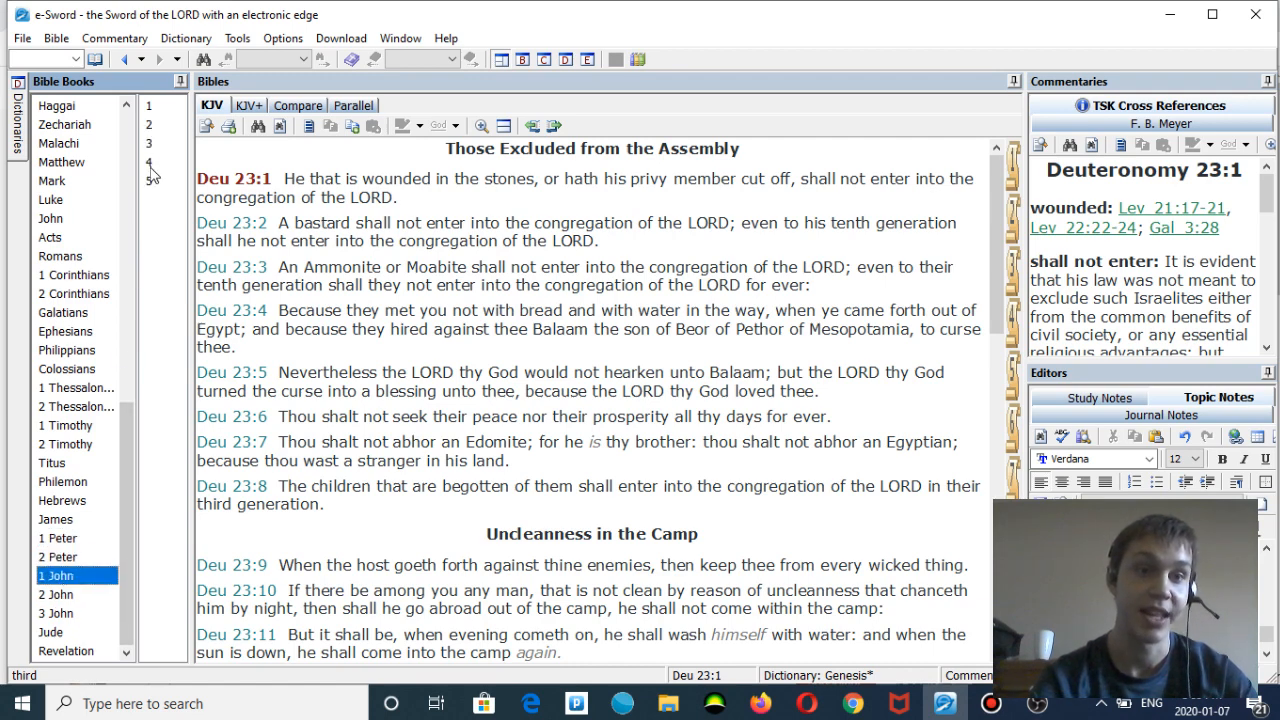
{"action": "left_click", "coordinate": [149, 162]}
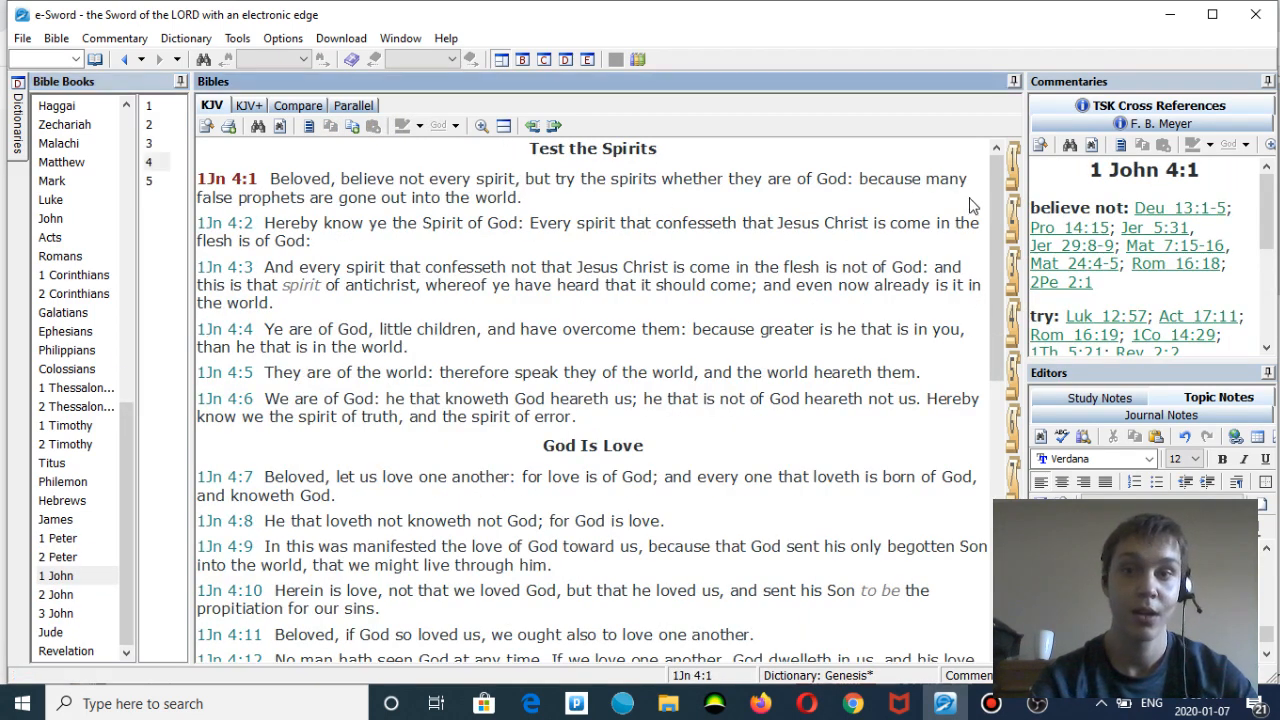
{"action": "scroll", "scroll_direction": "down", "scroll_amount": 3}
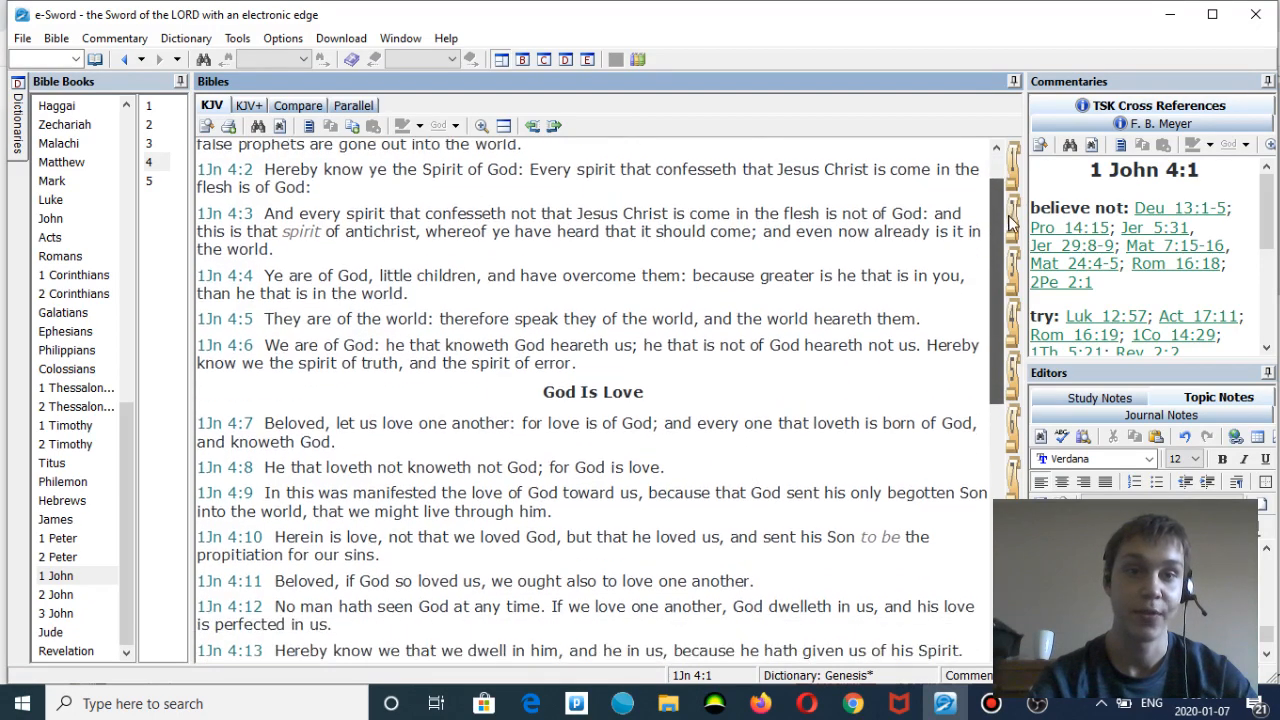
{"action": "scroll", "scroll_direction": "up", "scroll_amount": 3}
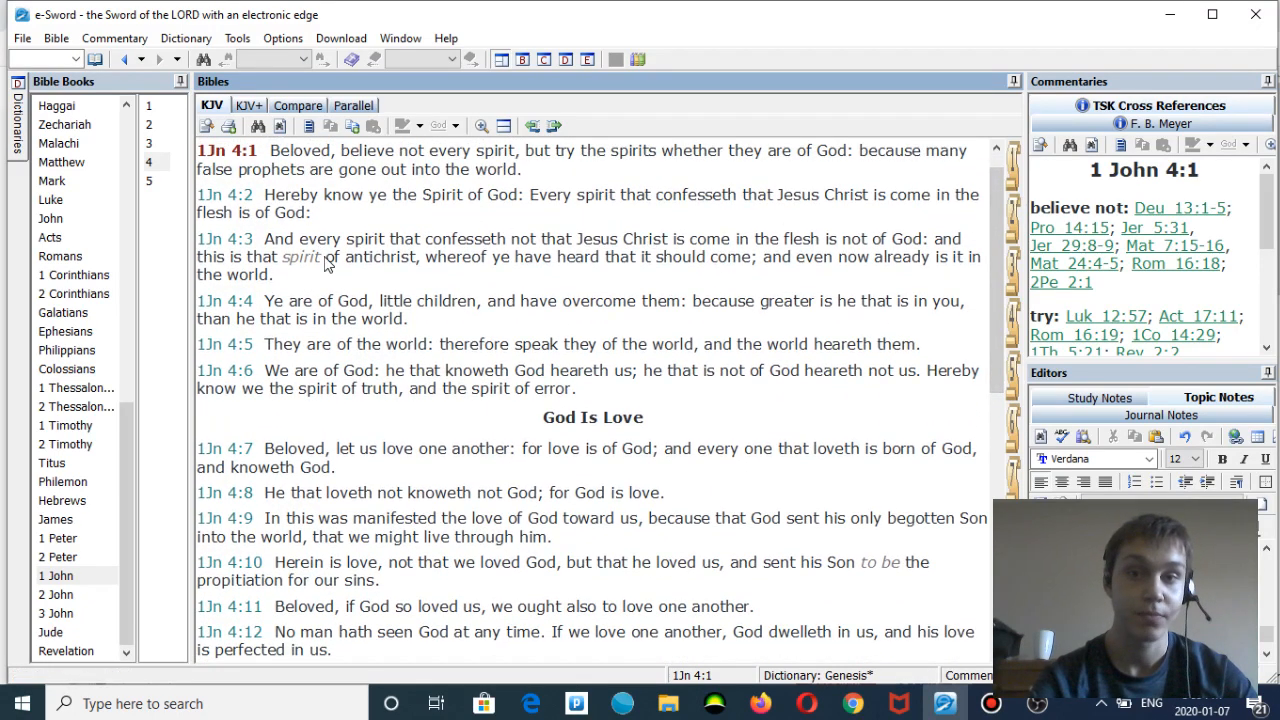
{"action": "mouse_move", "coordinate": [268, 247]}
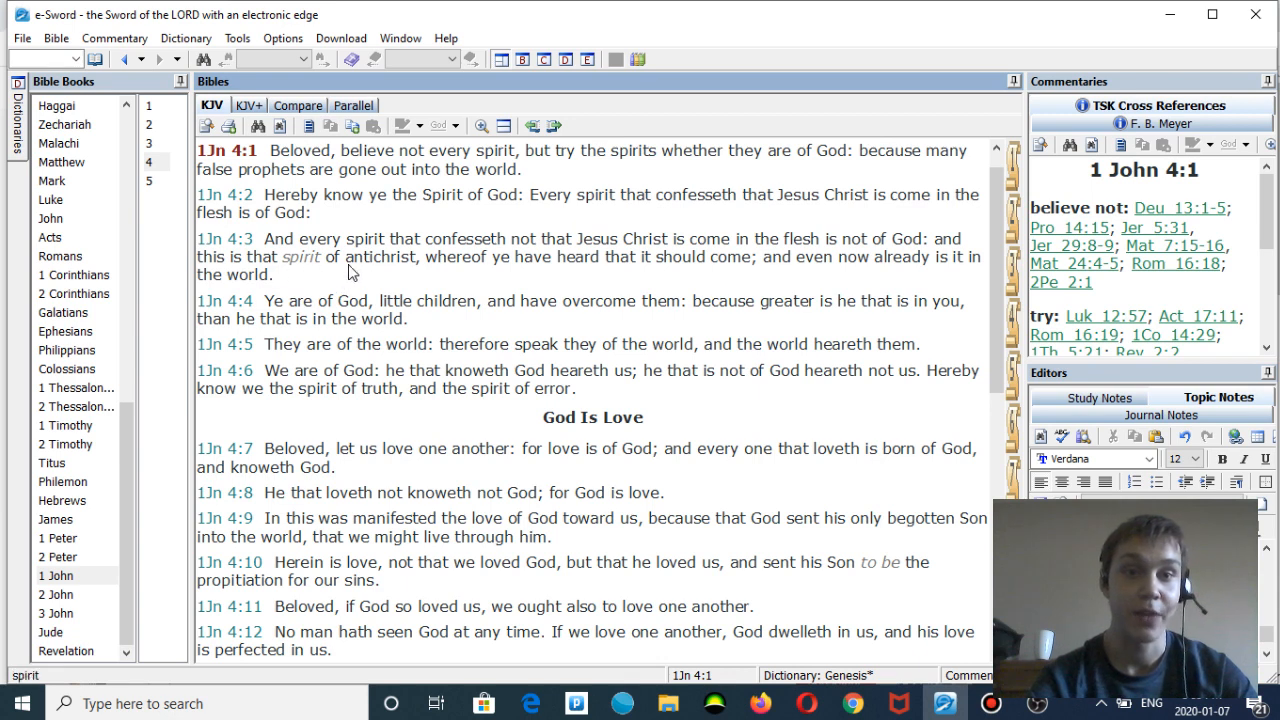
{"action": "mouse_move", "coordinate": [547, 280]}
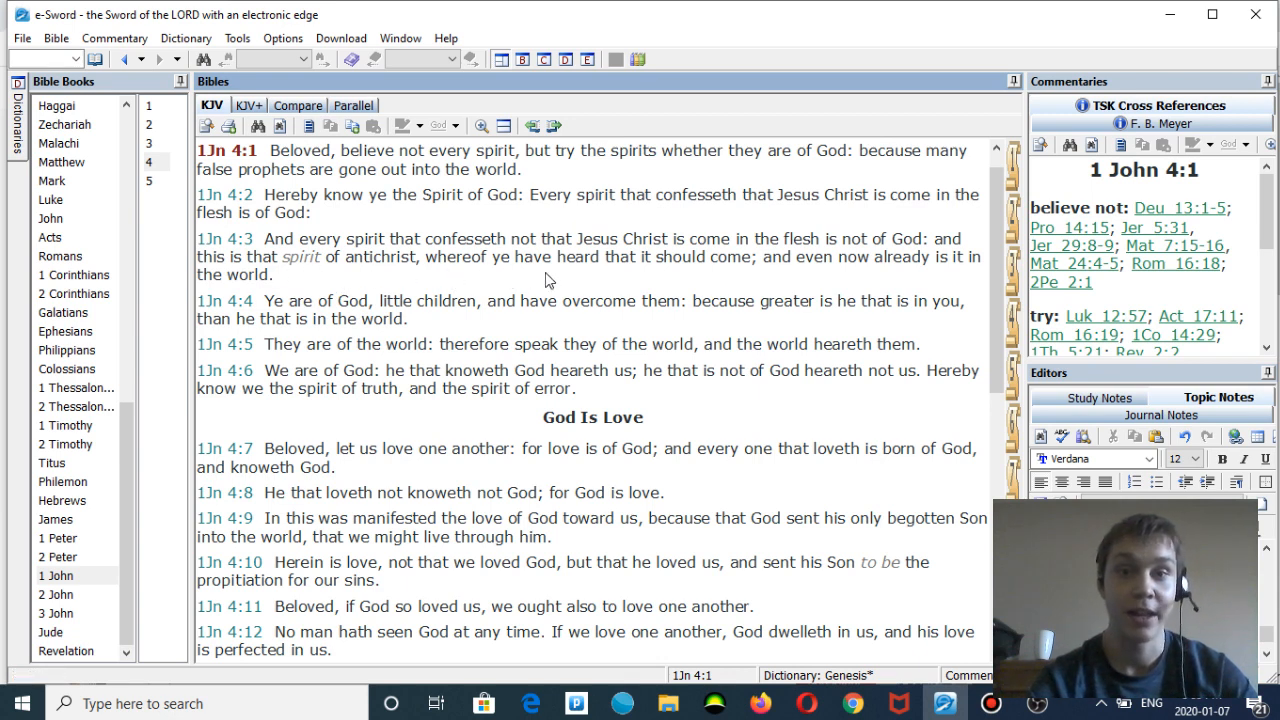
{"action": "mouse_move", "coordinate": [703, 283]}
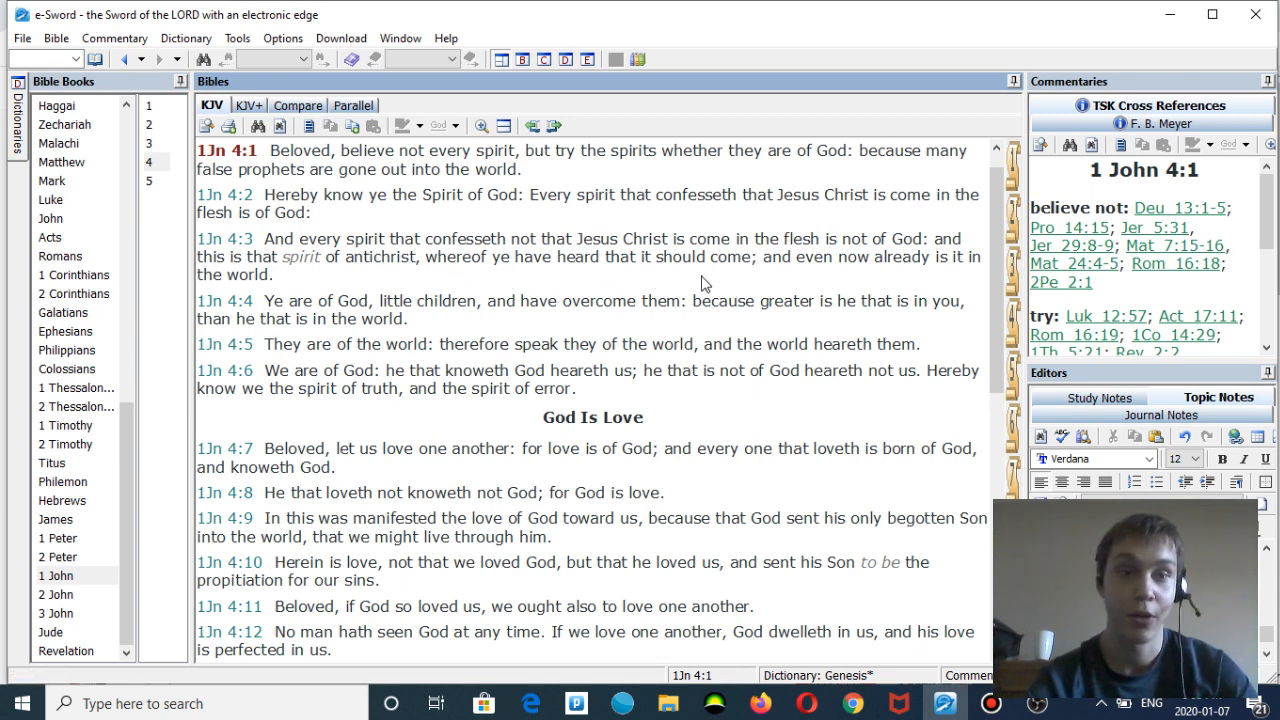
{"action": "mouse_move", "coordinate": [640, 271]}
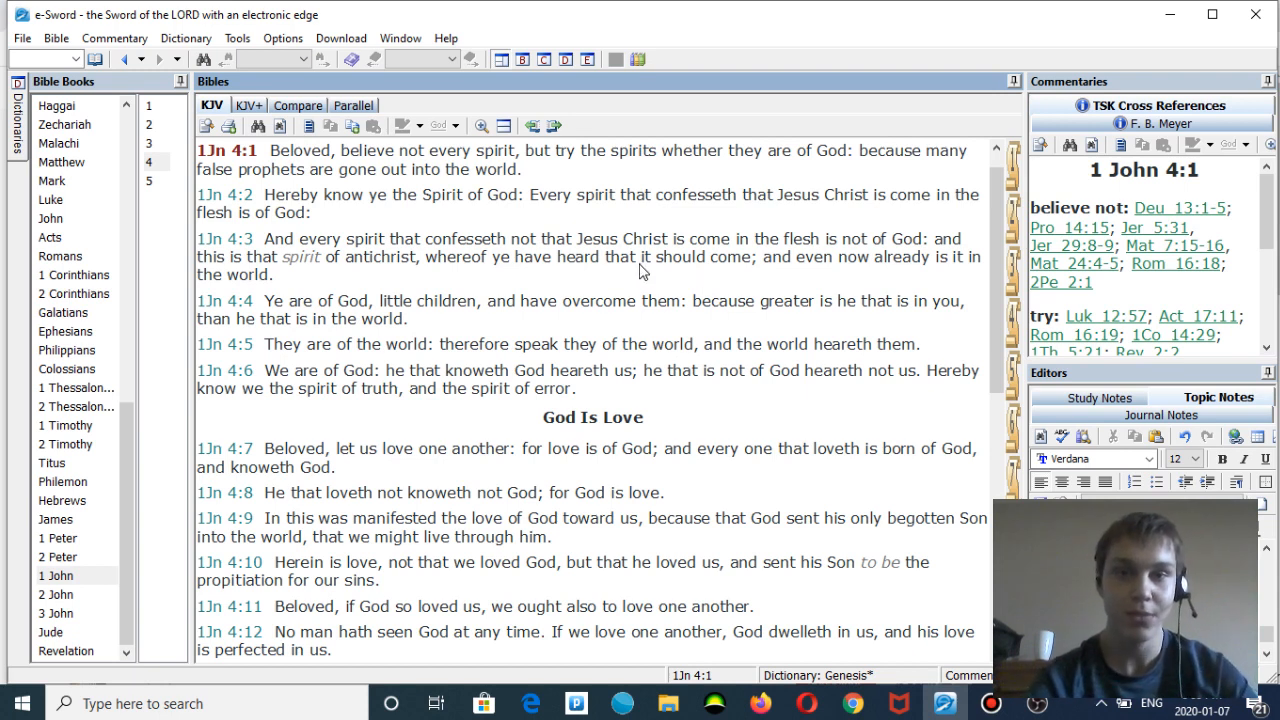
{"action": "mouse_move", "coordinate": [557, 287]}
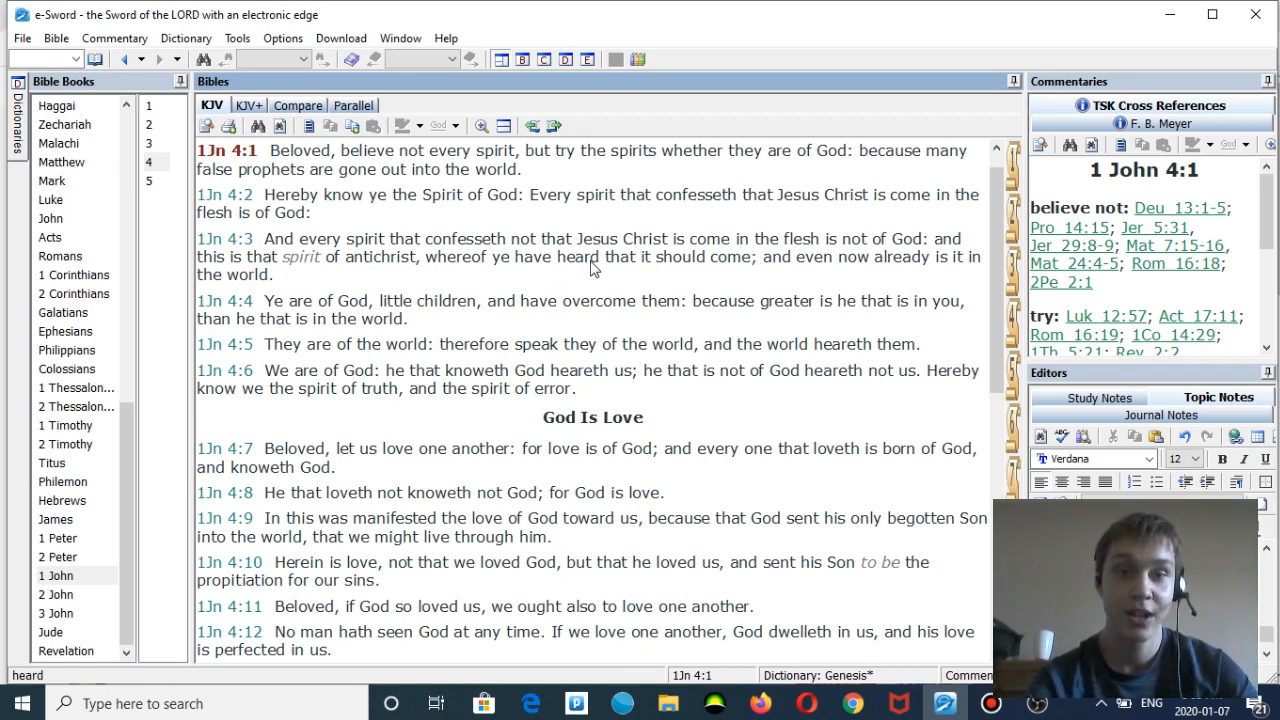
{"action": "mouse_move", "coordinate": [330, 277]}
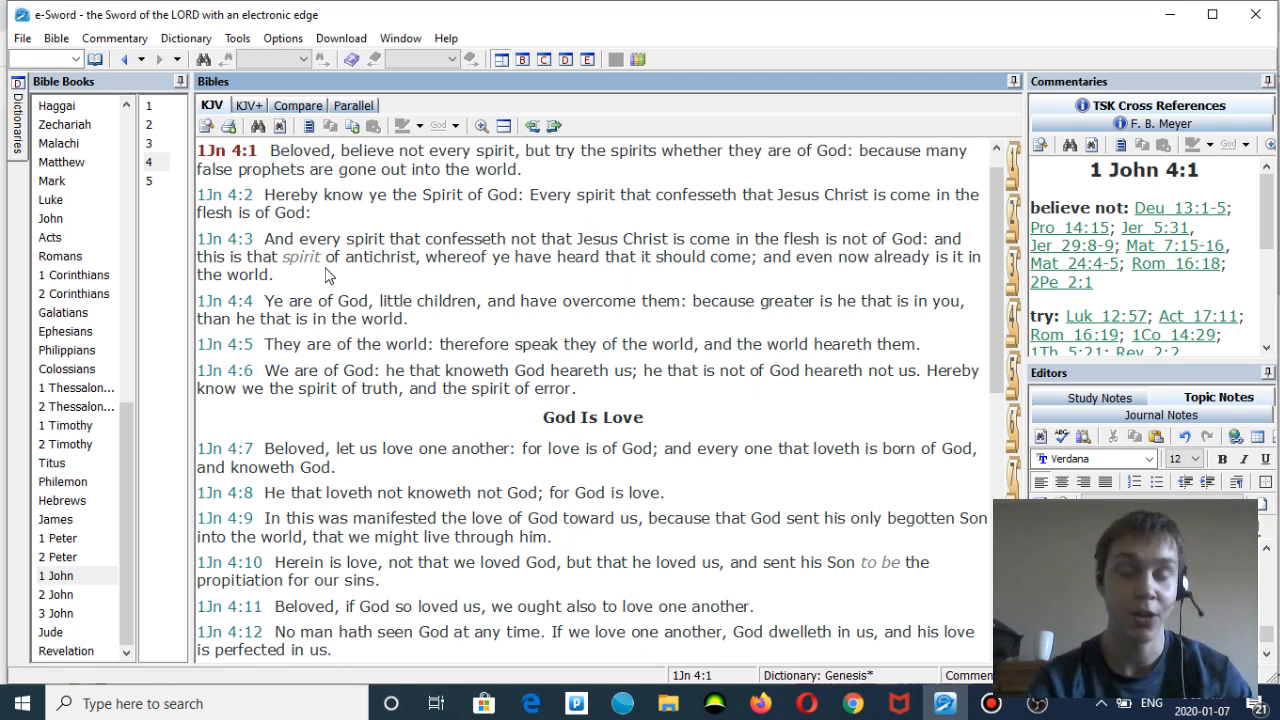
{"action": "mouse_move", "coordinate": [287, 289]}
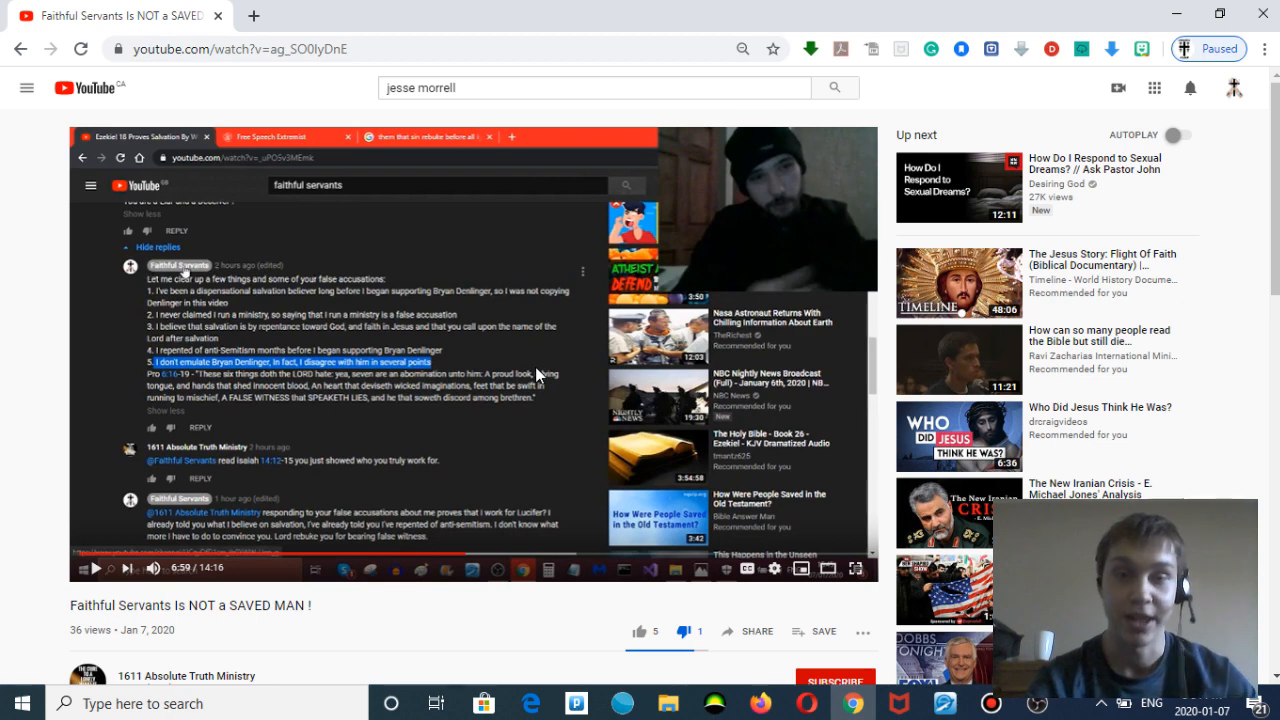
{"action": "mouse_move", "coordinate": [1007, 175]}
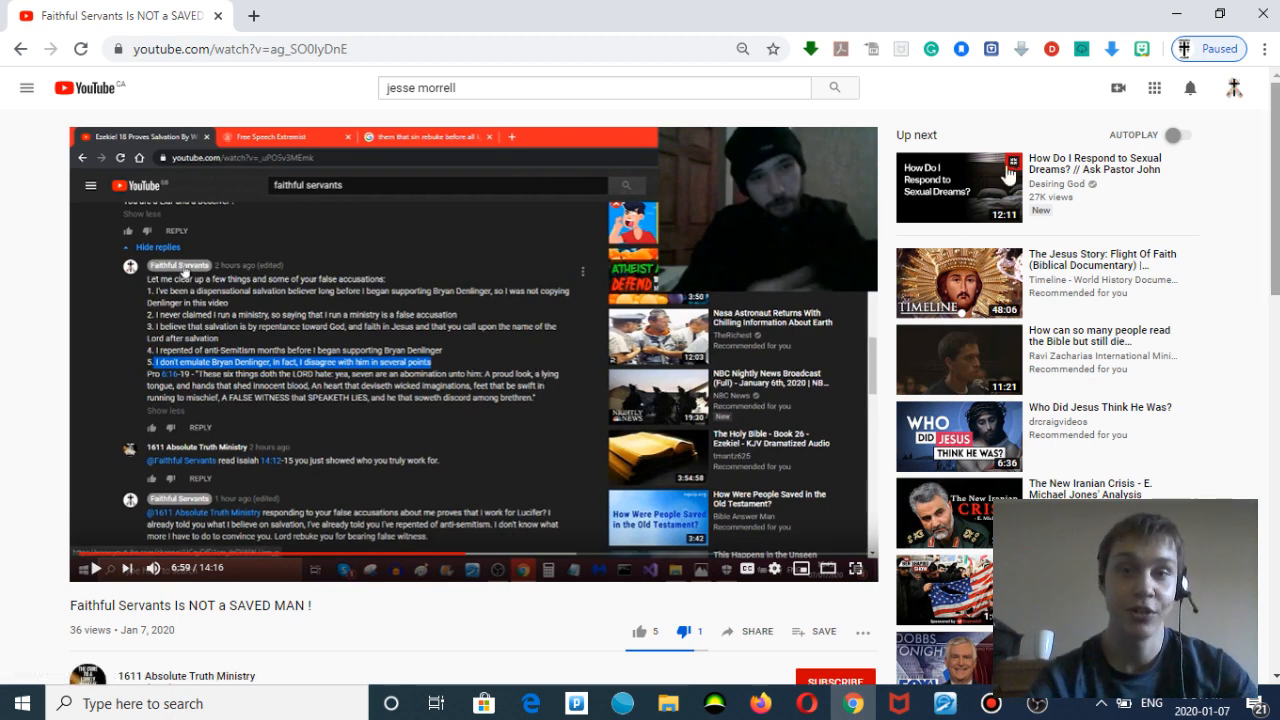
{"action": "mouse_move", "coordinate": [598, 247]}
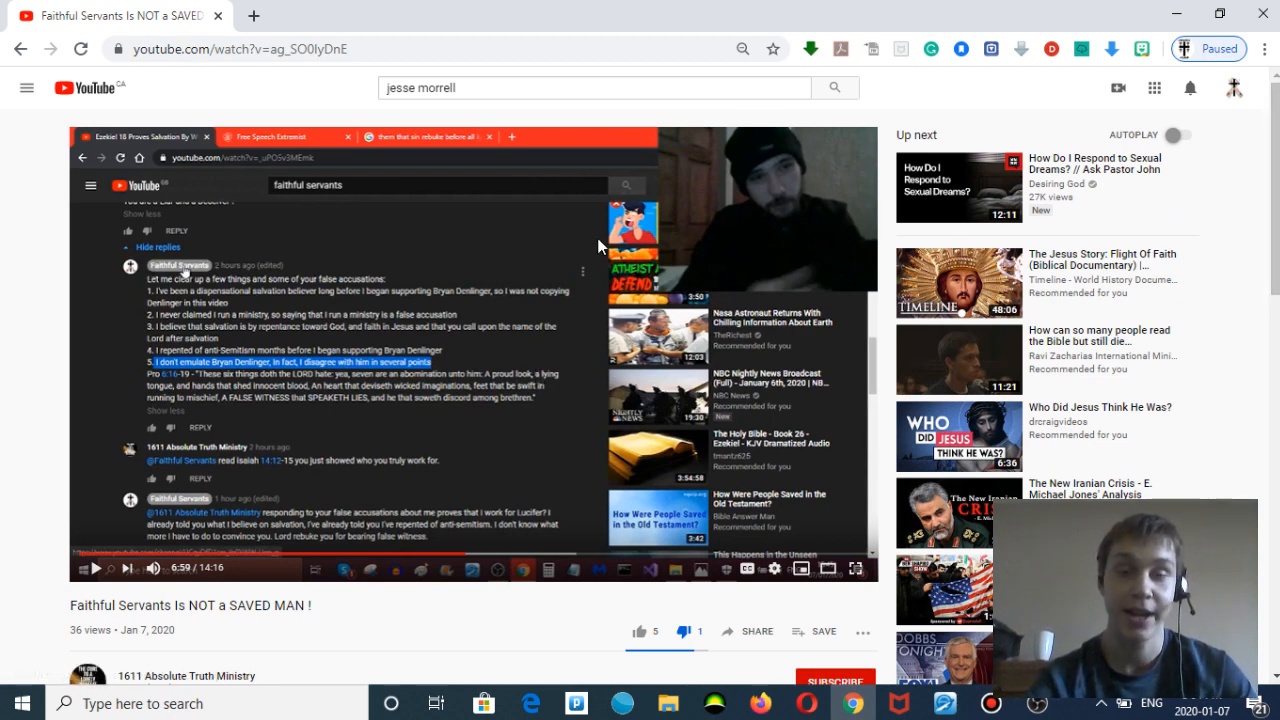
{"action": "mouse_move", "coordinate": [548, 265]}
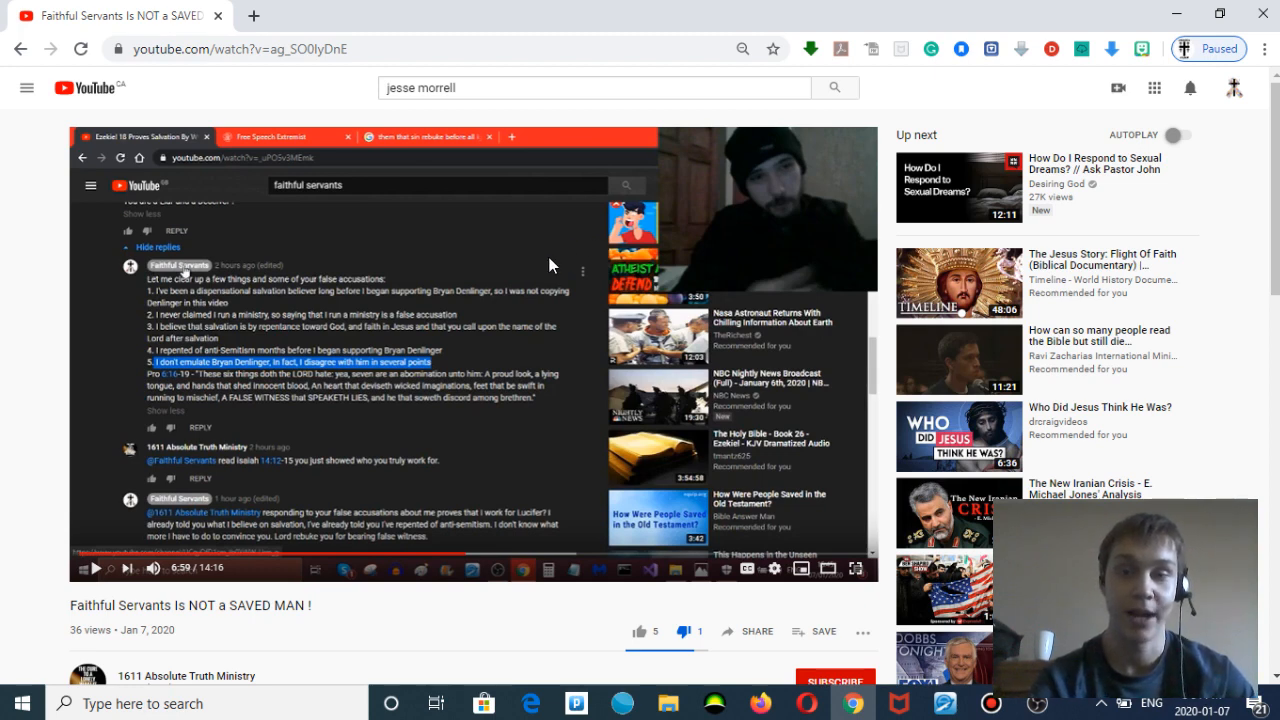
{"action": "mouse_move", "coordinate": [520, 327]}
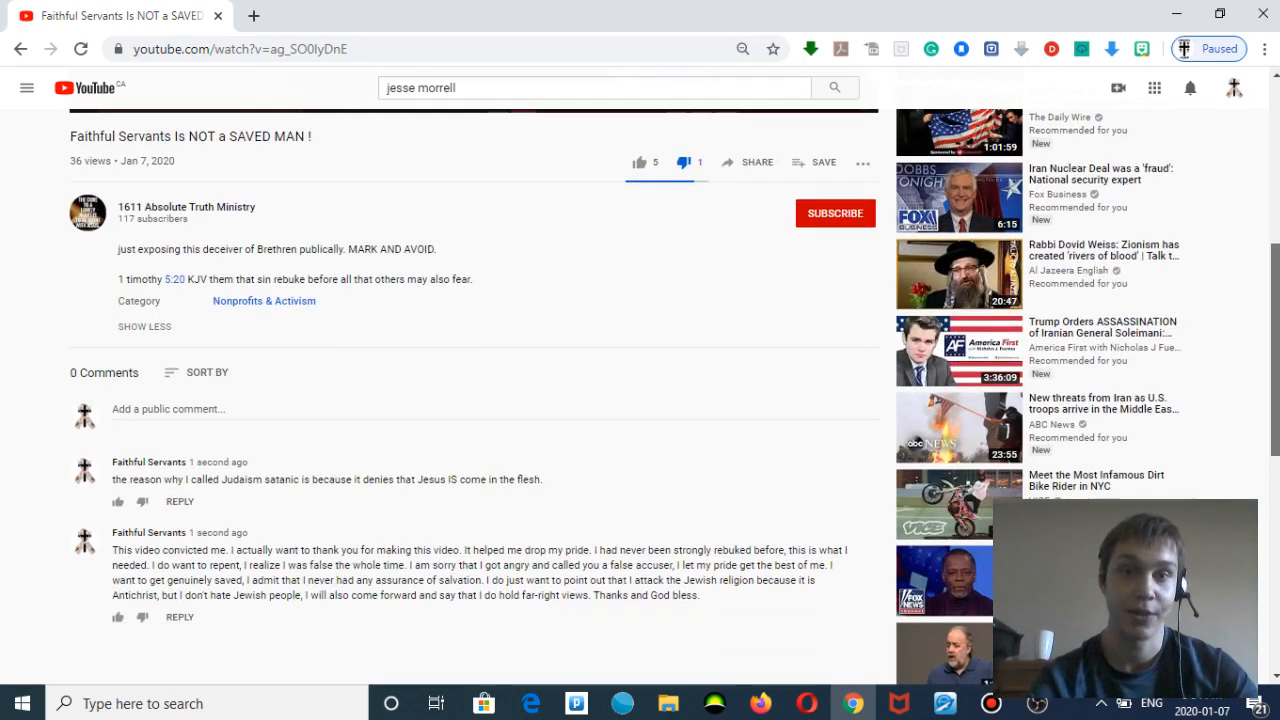
Give the video a thumbs-up, raising its like count to 6.
{"action": "scroll", "scroll_direction": "up", "scroll_amount": 3}
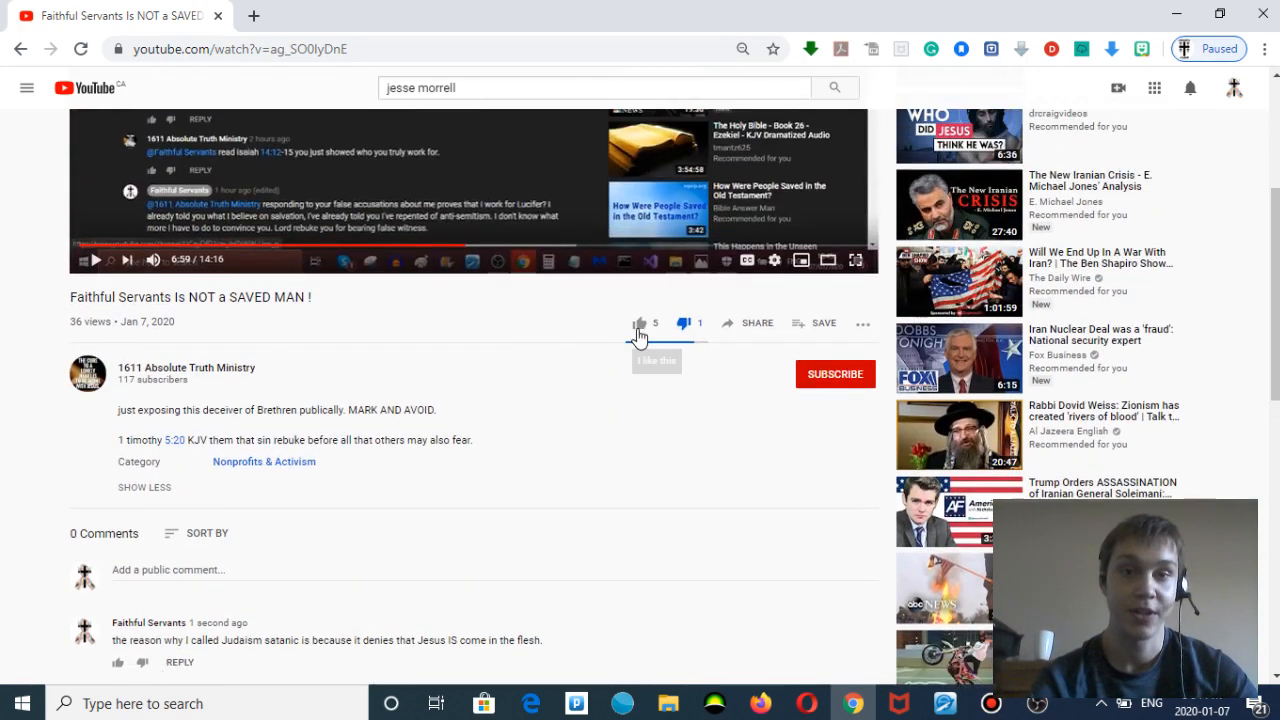
{"action": "left_click", "coordinate": [640, 322]}
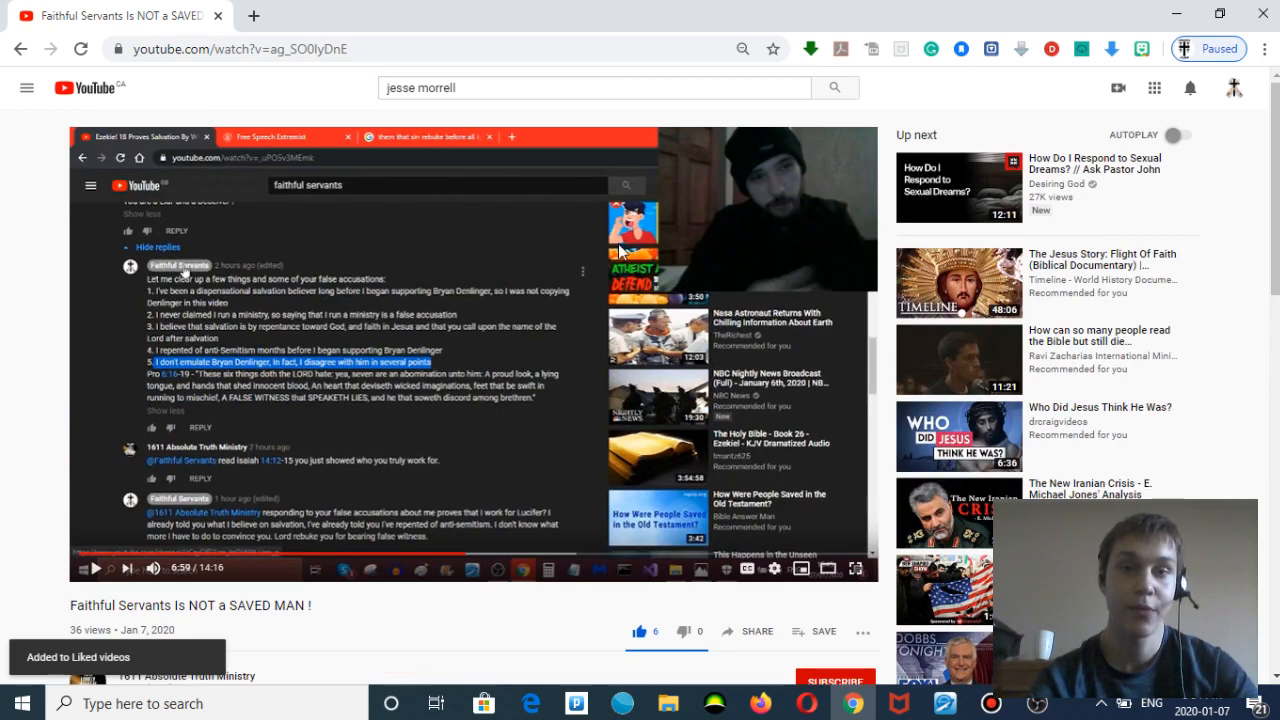
{"action": "mouse_move", "coordinate": [546, 253]}
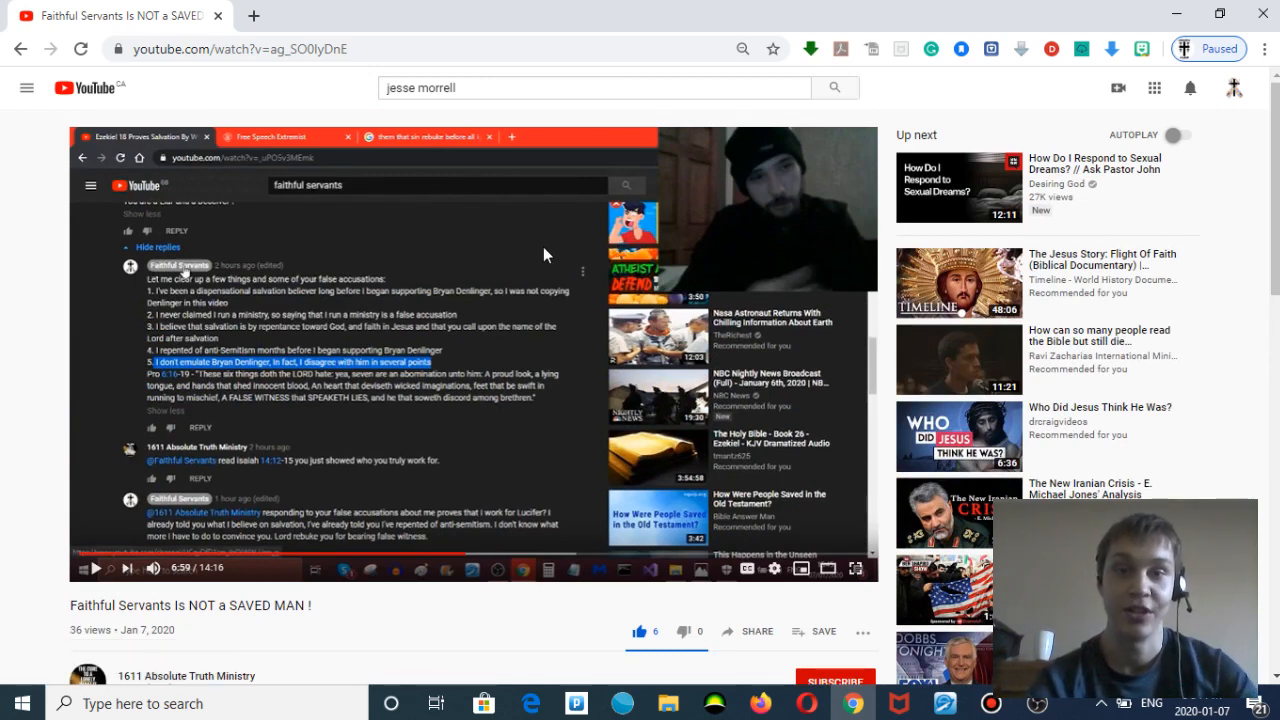
{"action": "mouse_move", "coordinate": [557, 273]}
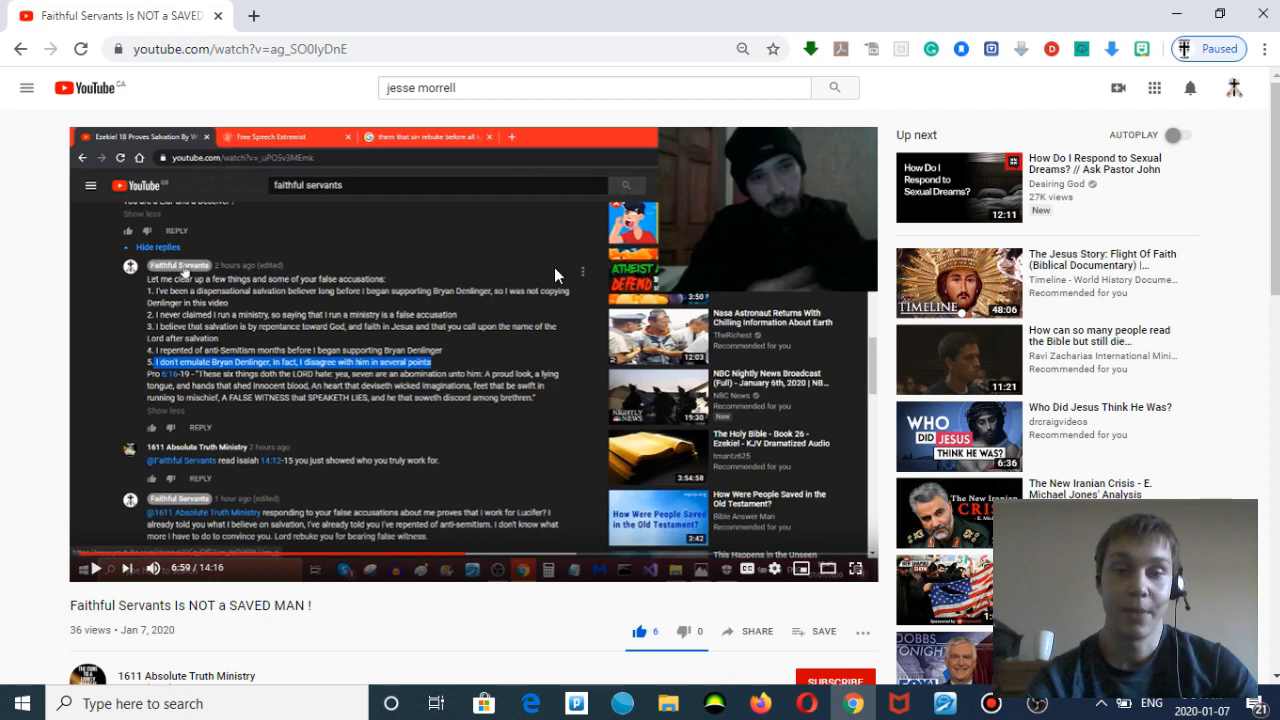
{"action": "mouse_move", "coordinate": [508, 629]}
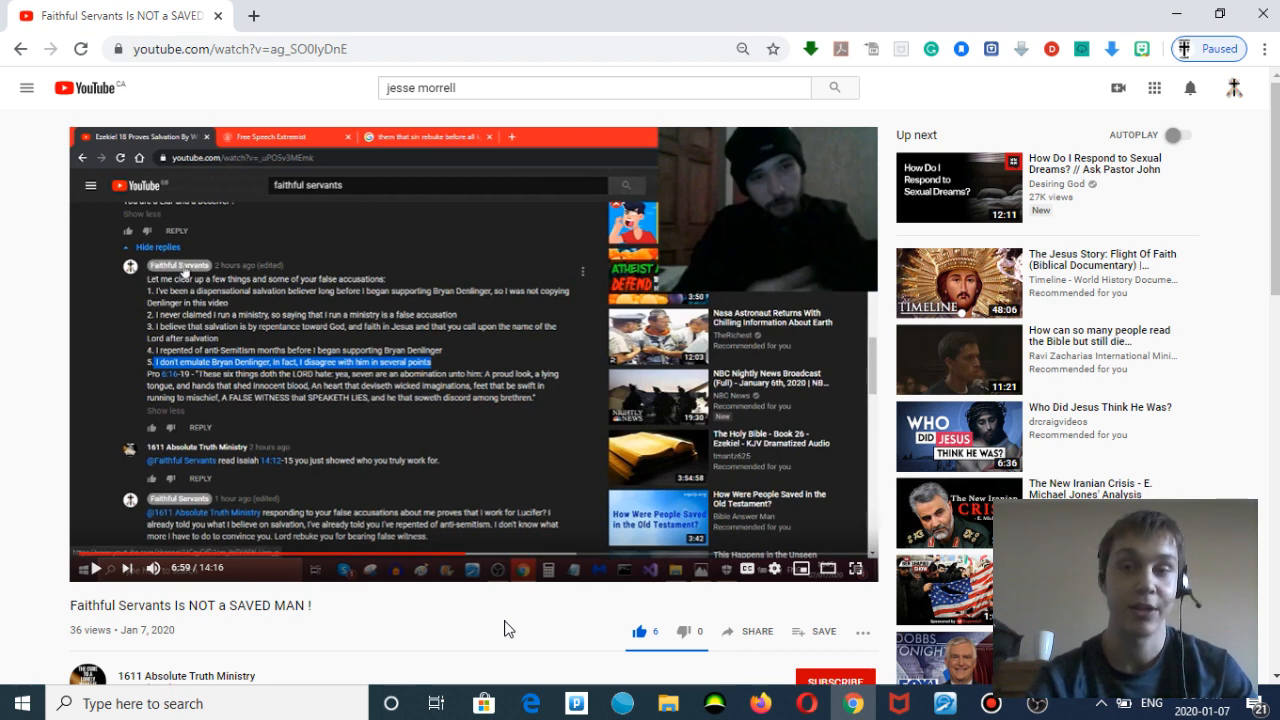
{"action": "mouse_move", "coordinate": [447, 634]}
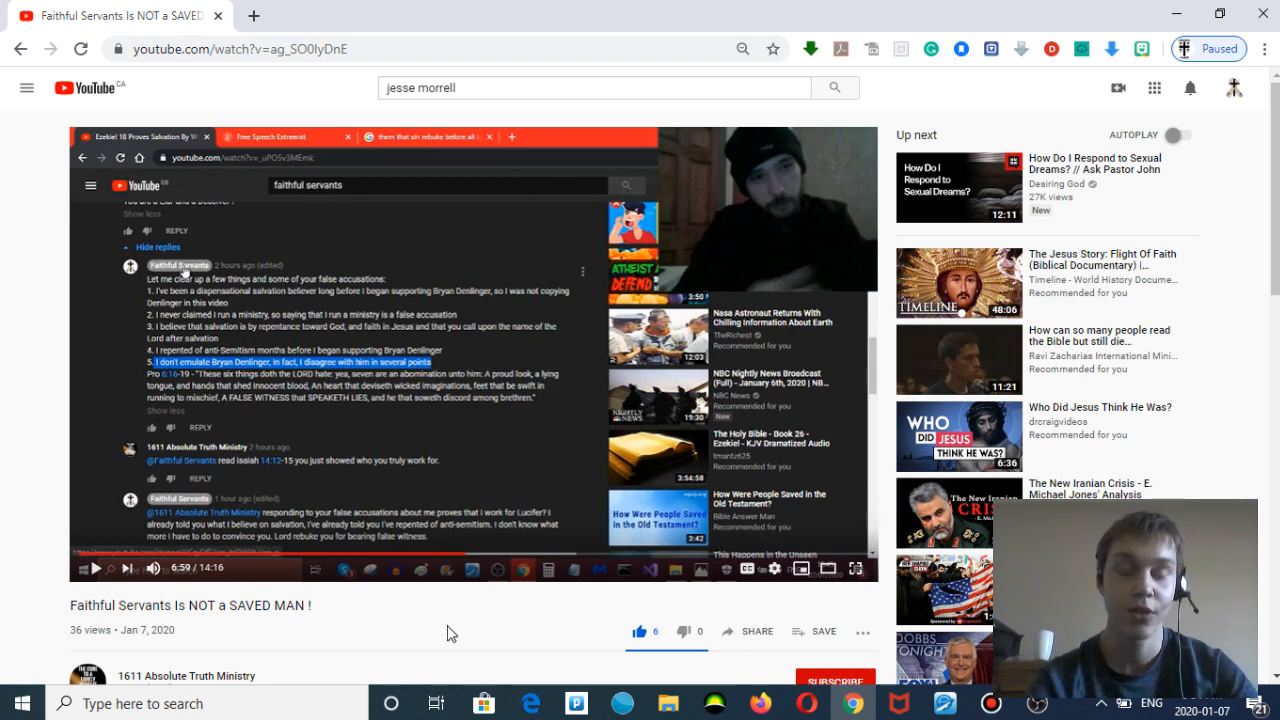
{"action": "mouse_move", "coordinate": [445, 458]}
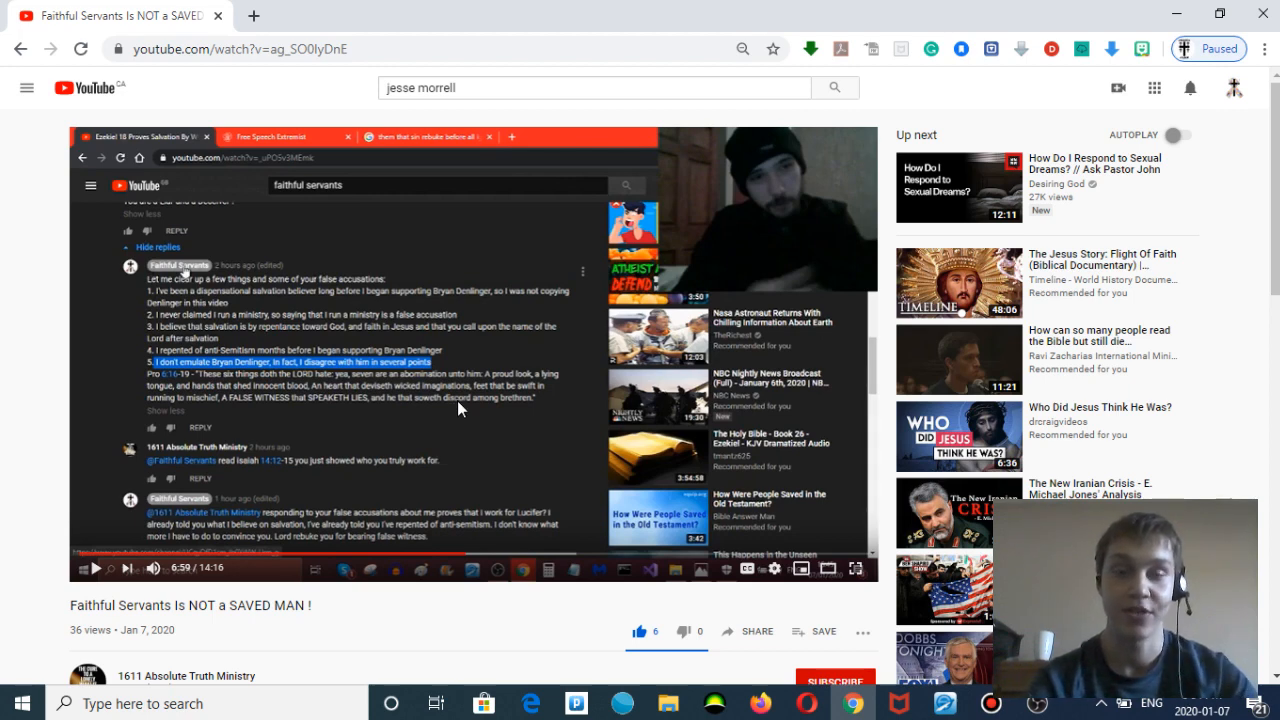
{"action": "mouse_move", "coordinate": [437, 372]}
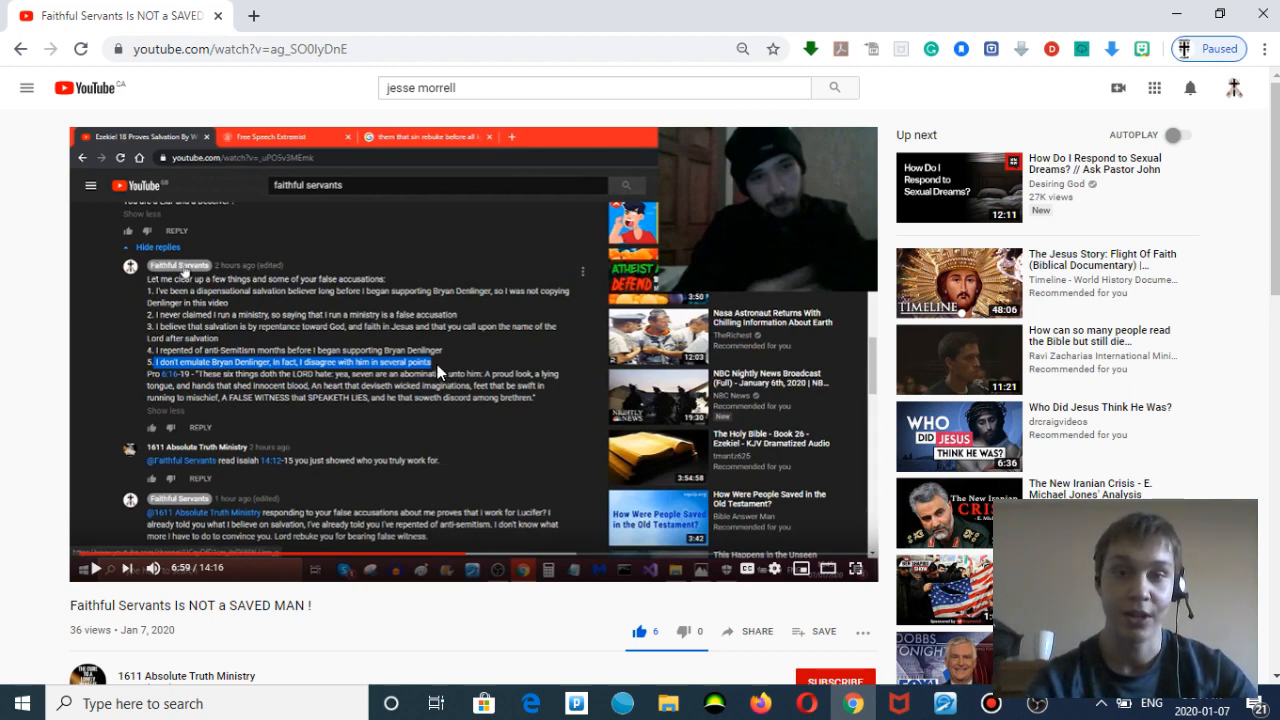
{"action": "mouse_move", "coordinate": [340, 355]}
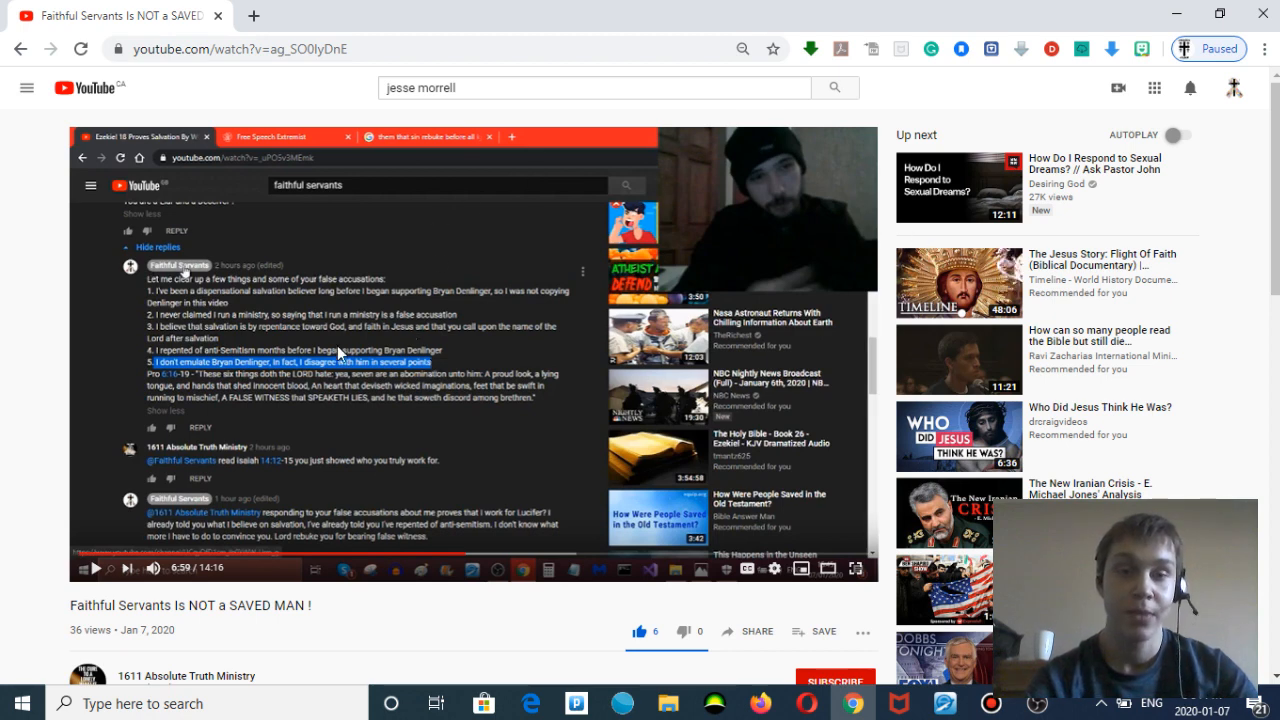